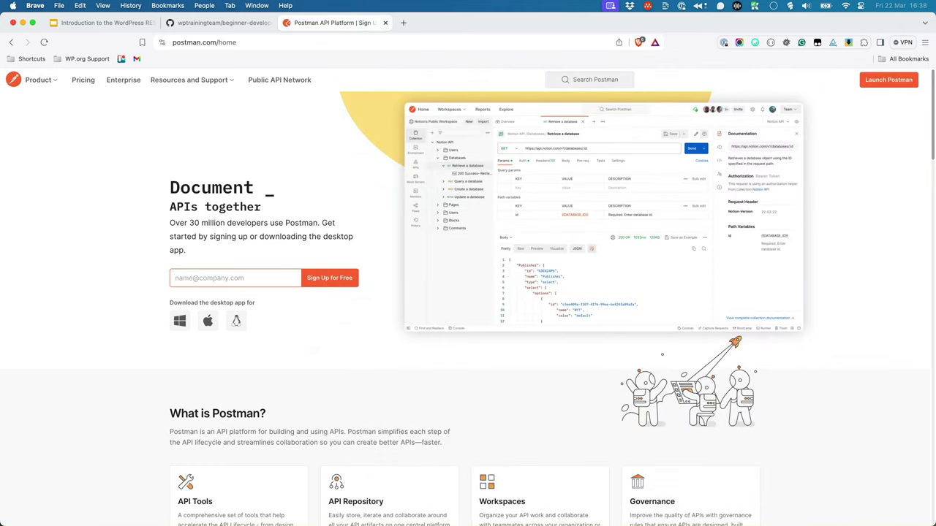
- Bring up the REST API handbook's Modifying Responses page at the Object Meta Type section
click(334, 23)
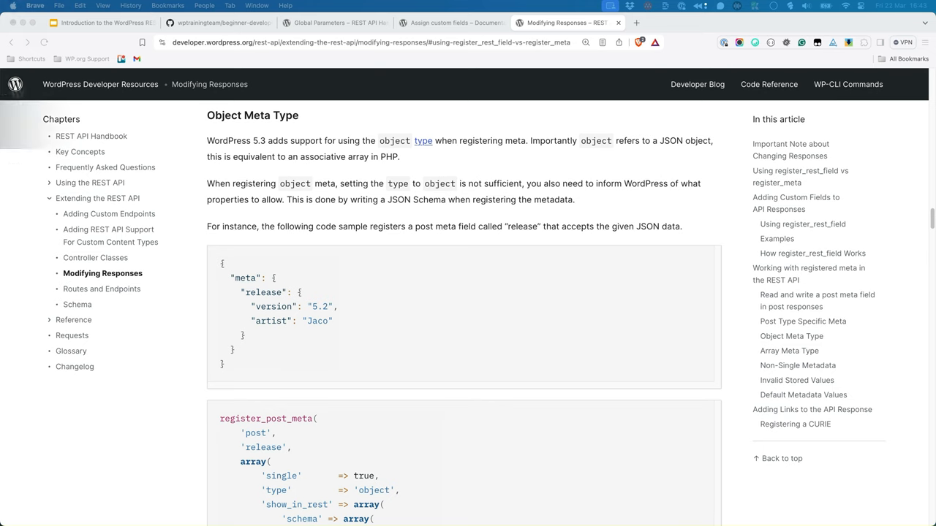
- Switch from the docs to VS Code showing bookstore.php's location meta registration
click(682, 23)
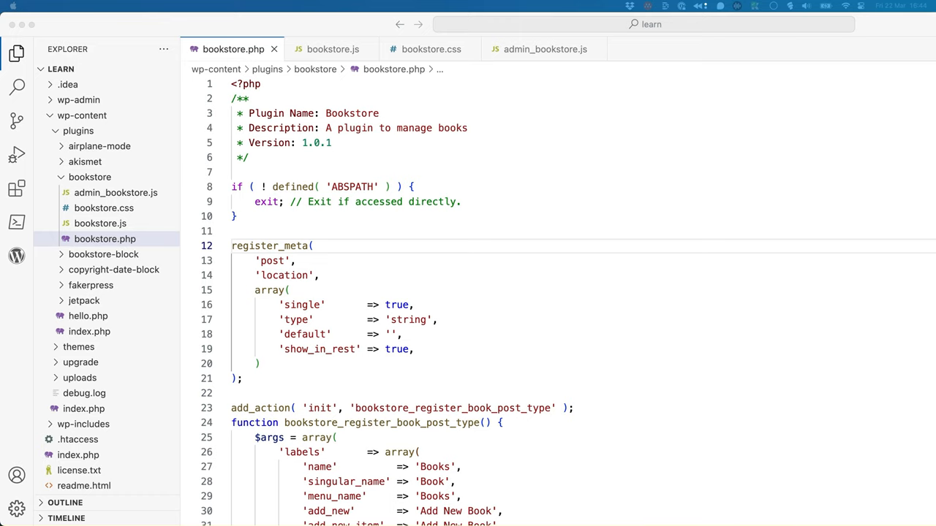
mouse_move(732, 412)
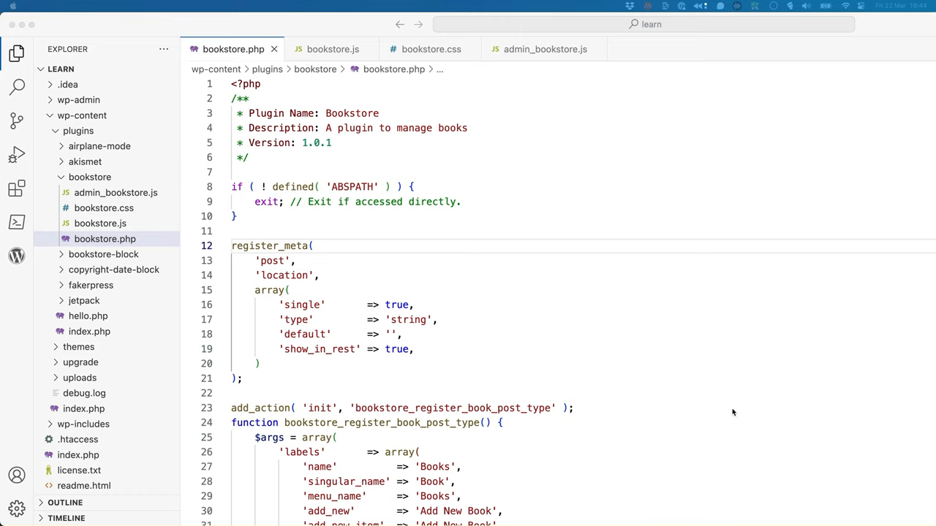
- Switch to Postman on the POST Book request of the WP REST API collection
key(Enter)
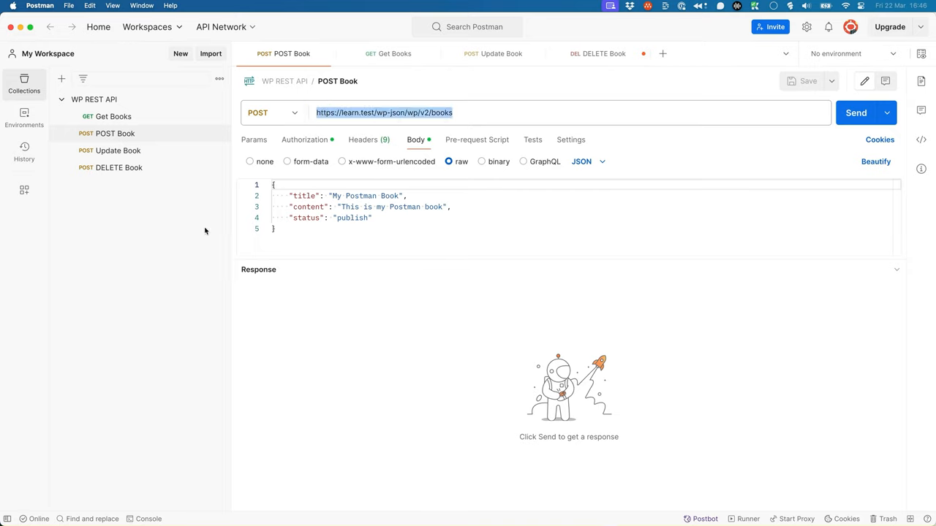
mouse_move(216, 138)
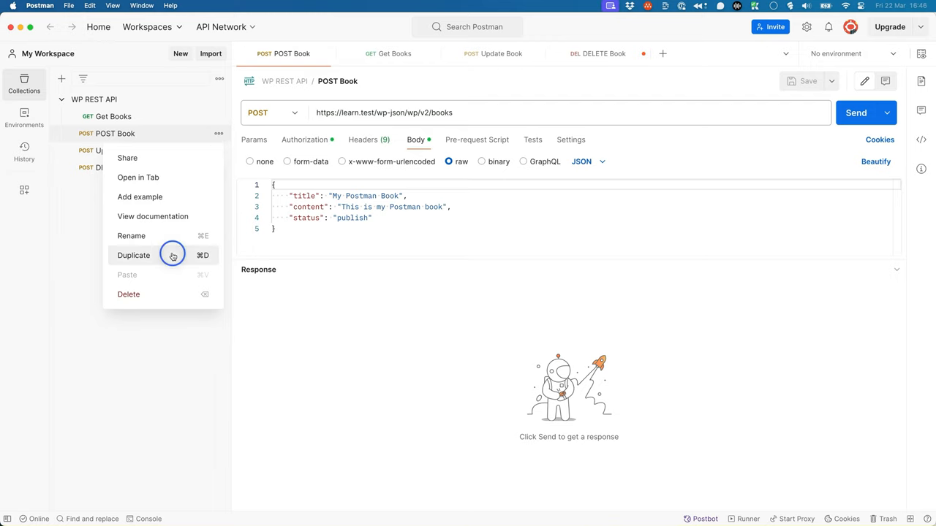
- Duplicate POST Book as a new POST Post request and review its authorization and body
click(133, 255)
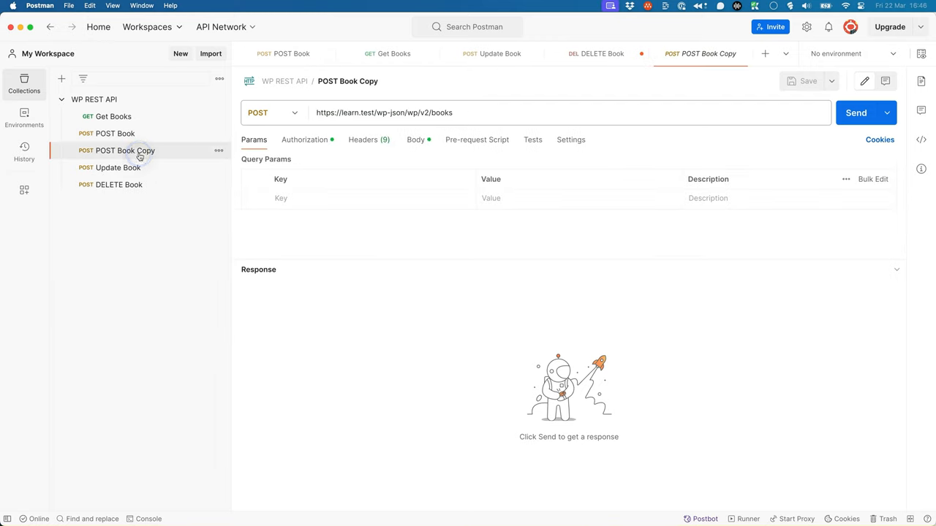
double_click(347, 81)
text(POST Post)
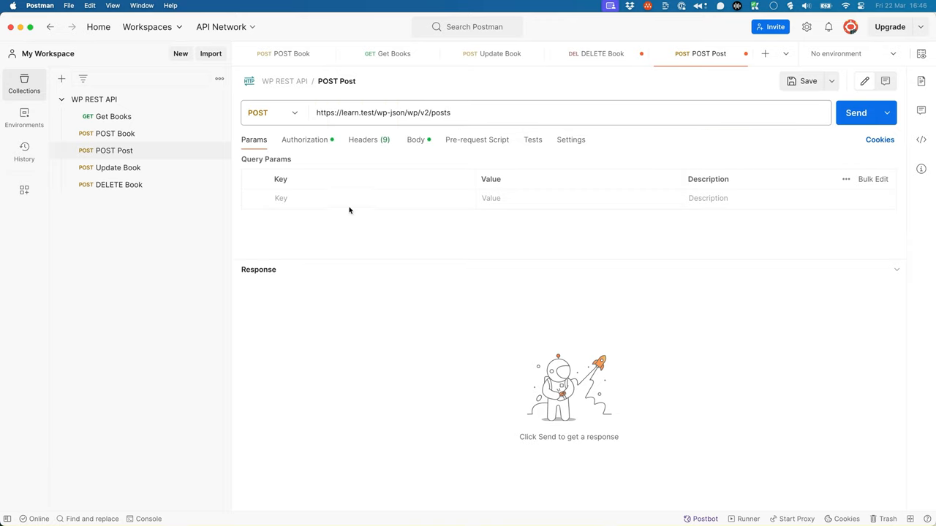
click(304, 140)
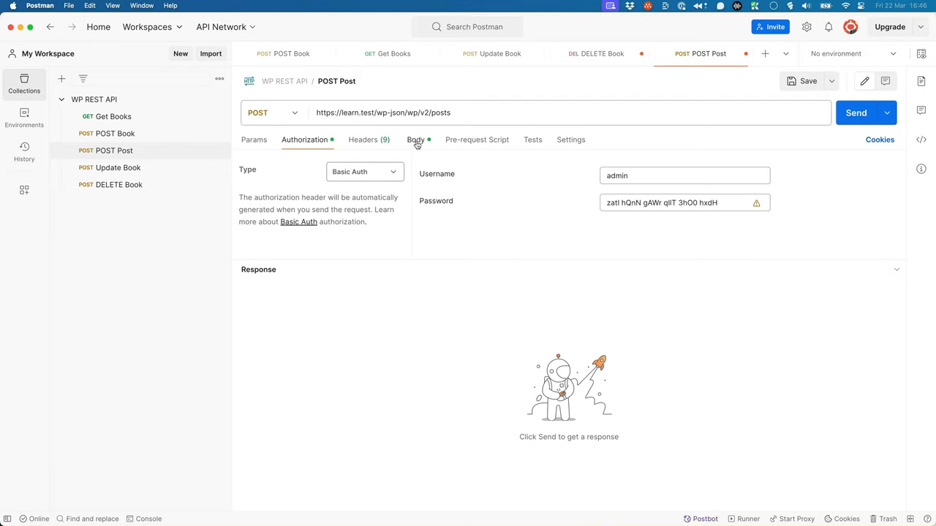
click(415, 140)
text("content": "This is my Po)
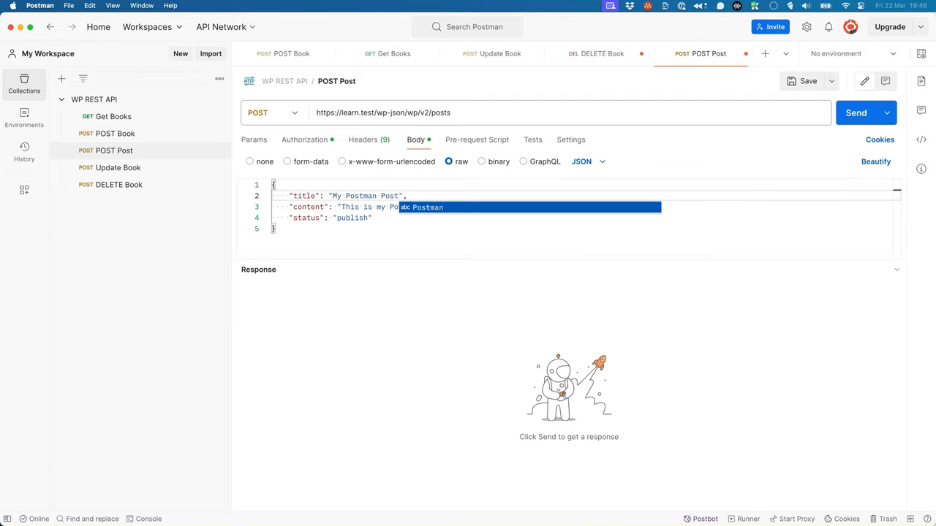
- Point the request at /posts and add a meta object with location London to the JSON body
text(book",)
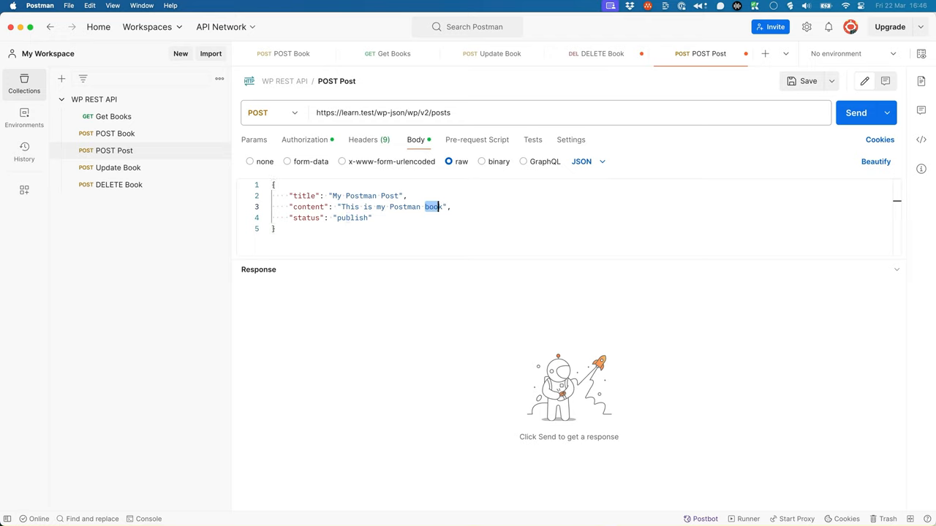
text(post)
text("meta)
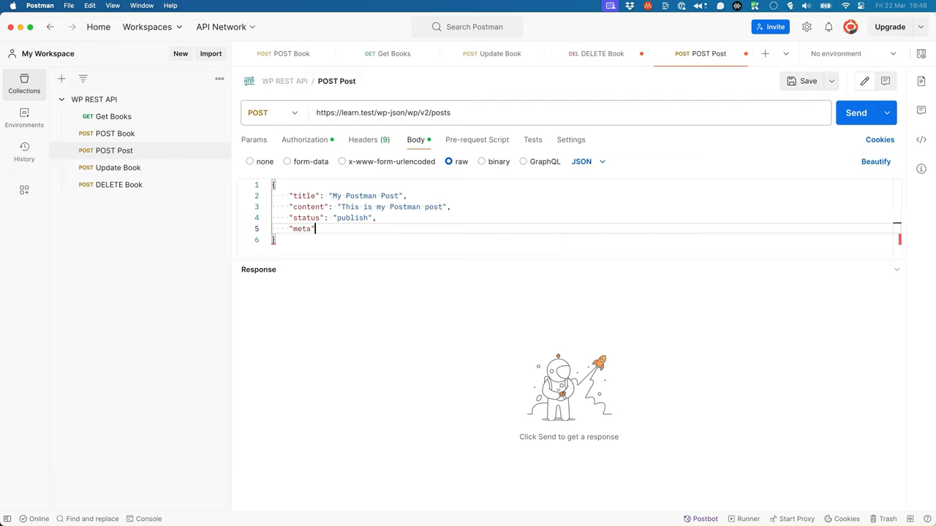
text(:)
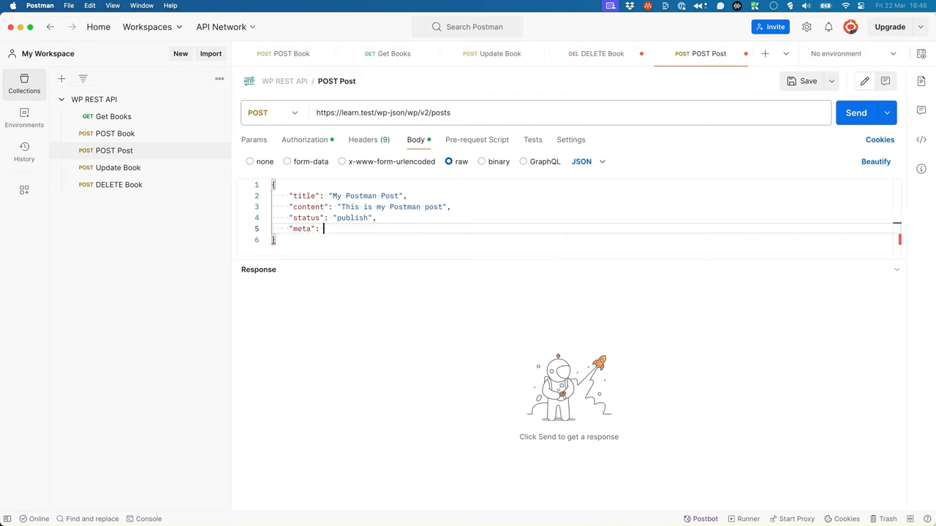
text({)
text("location": "London")
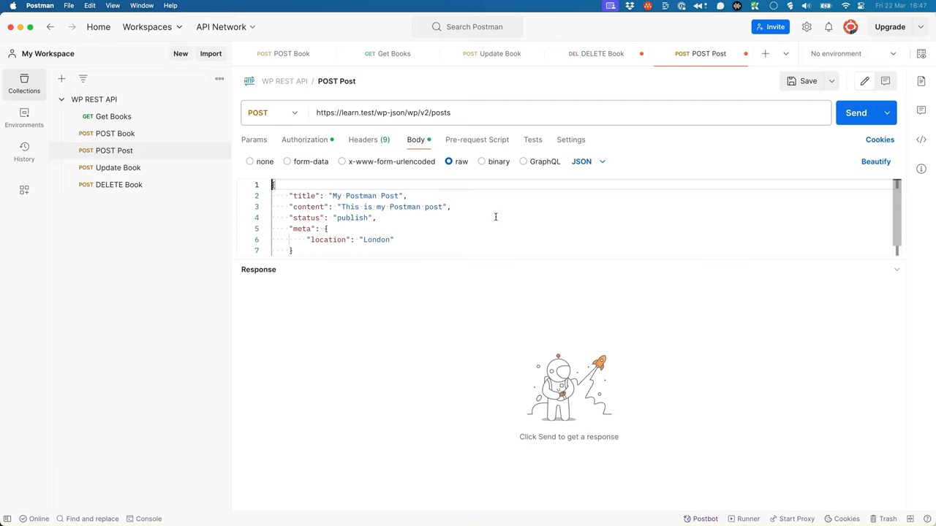
- Save and send POST Post, getting a 201 Created response for My Postman Post
click(807, 81)
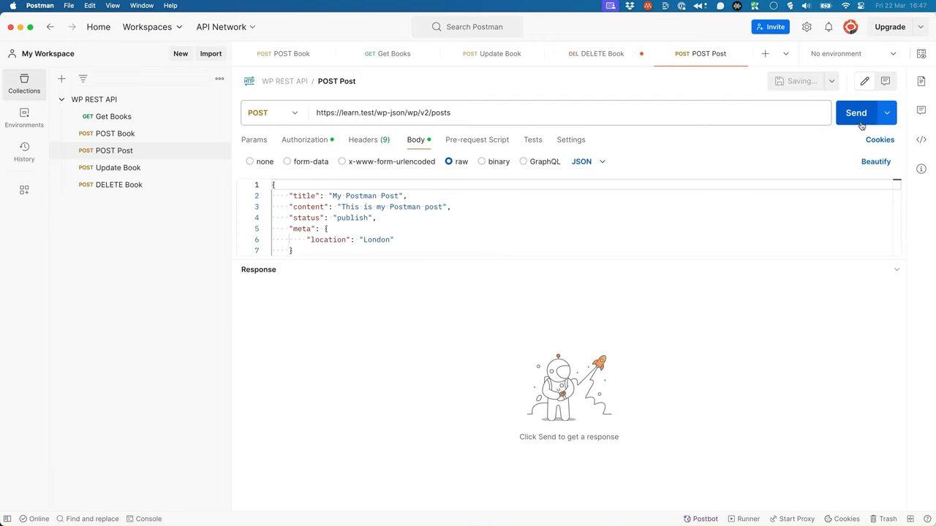
click(855, 113)
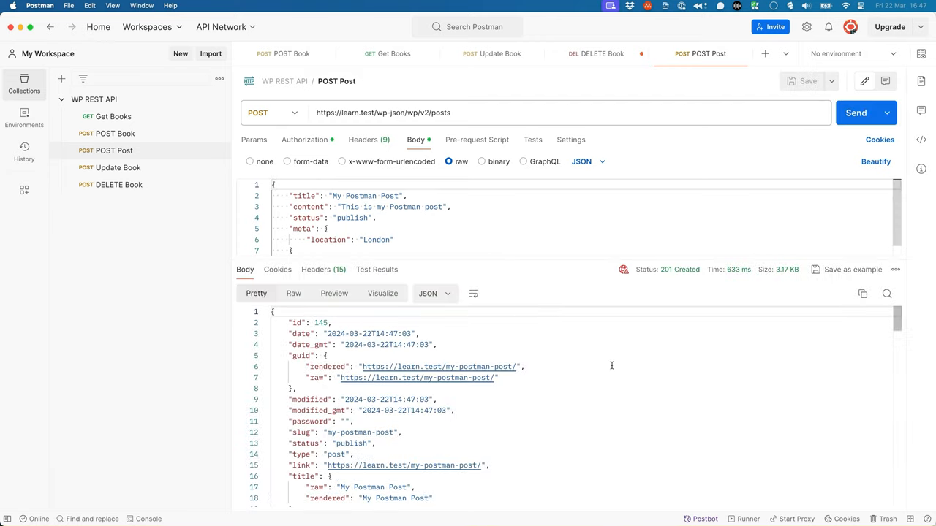
scroll(down, 3)
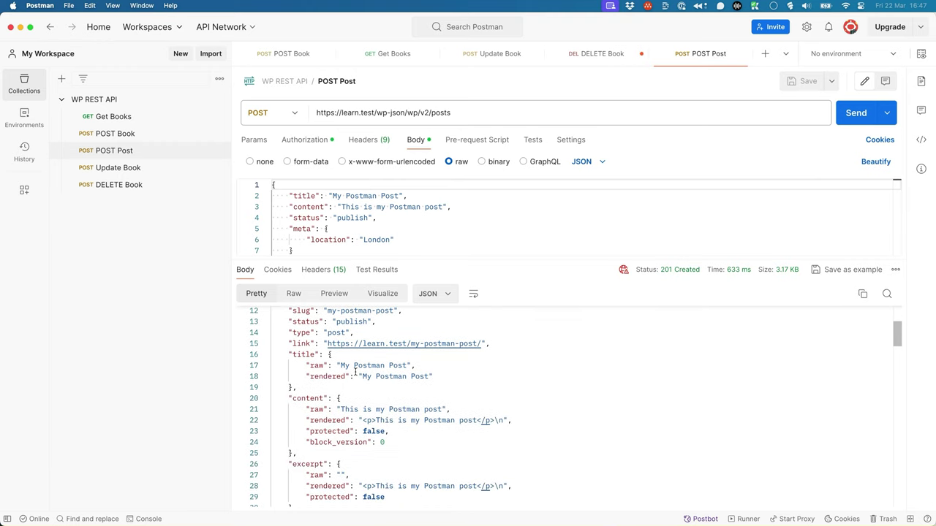
scroll(down, 3)
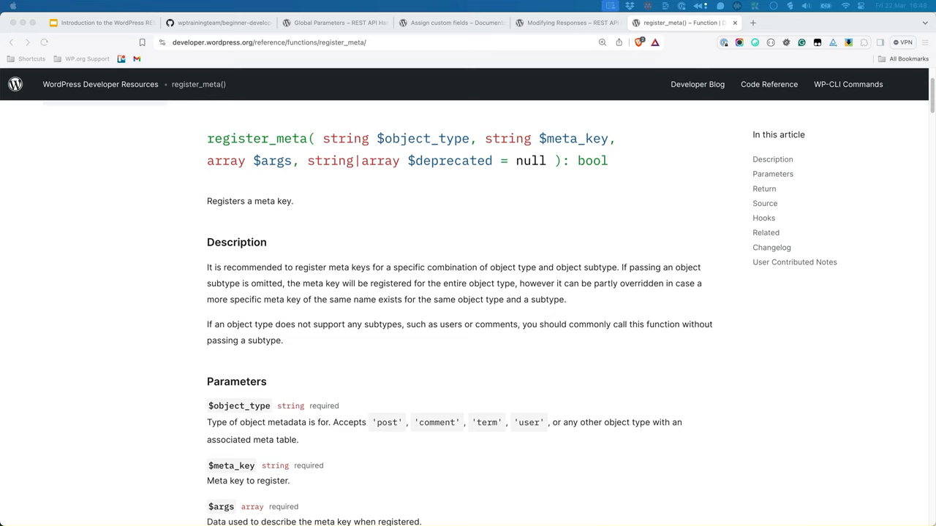
mouse_move(742, 376)
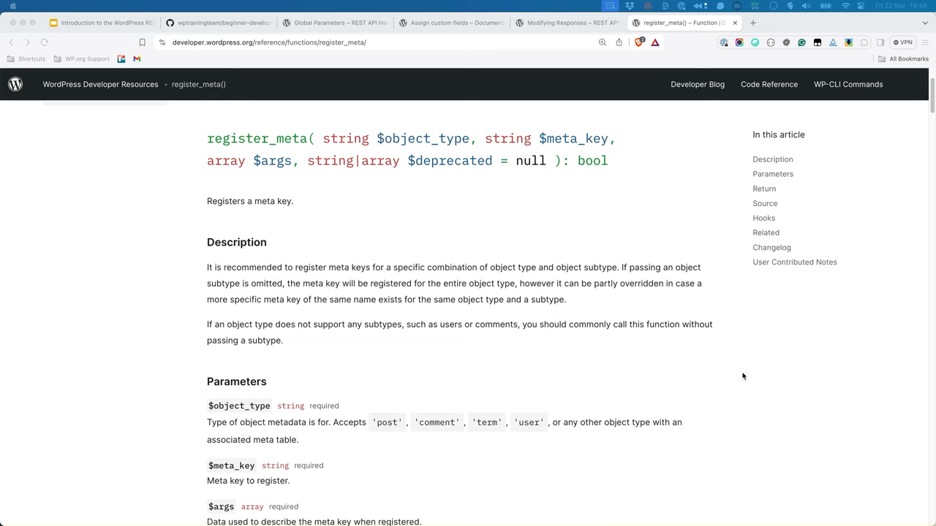
- Read through the register_meta() function reference page
scroll(down, 3)
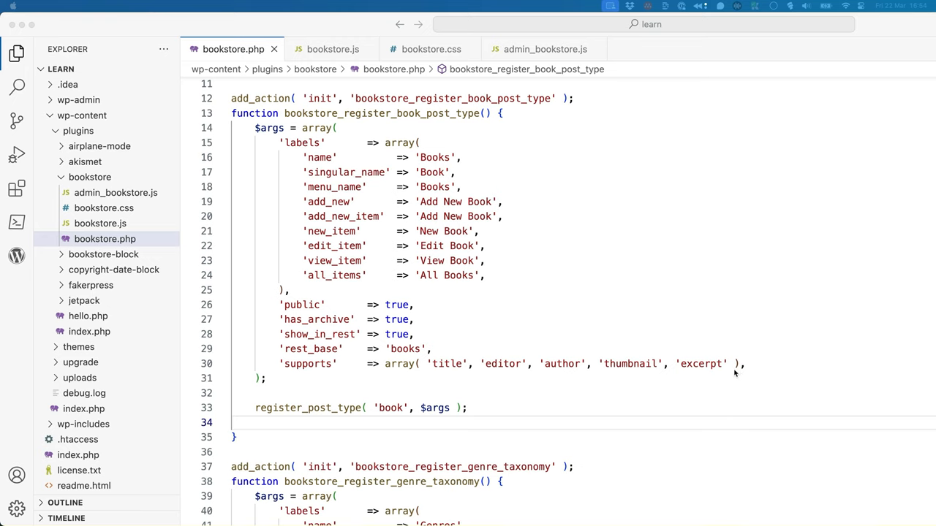
mouse_move(733, 372)
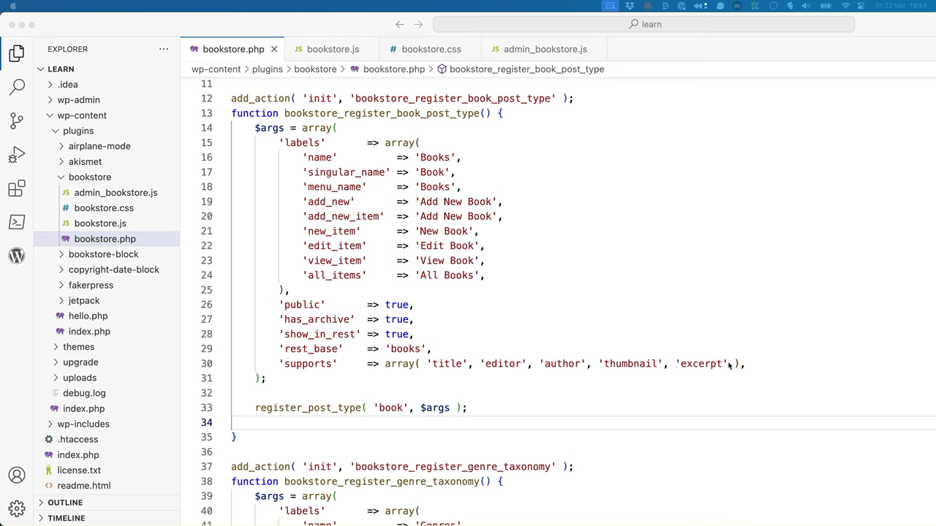
- Add 'custom-fields' to the book post type's supports array
click(727, 363)
text(, 'c)
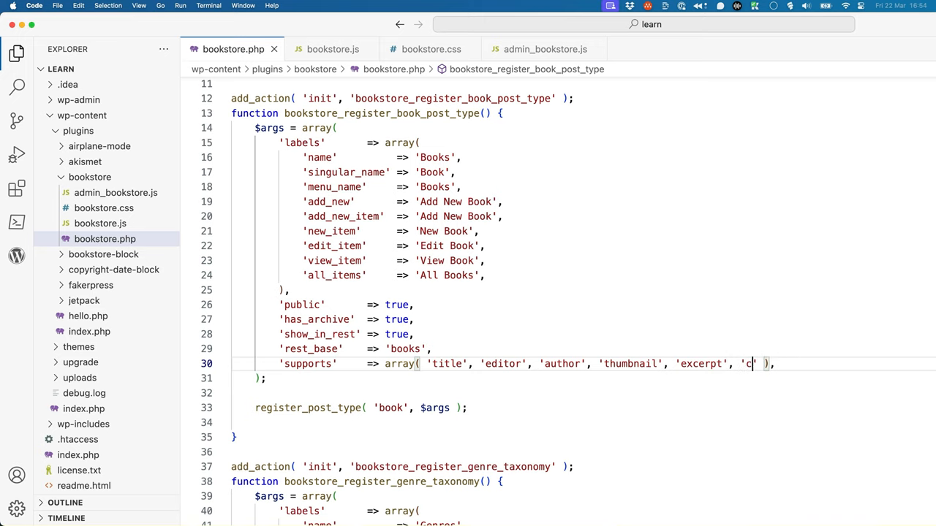
text(ustom-fields')
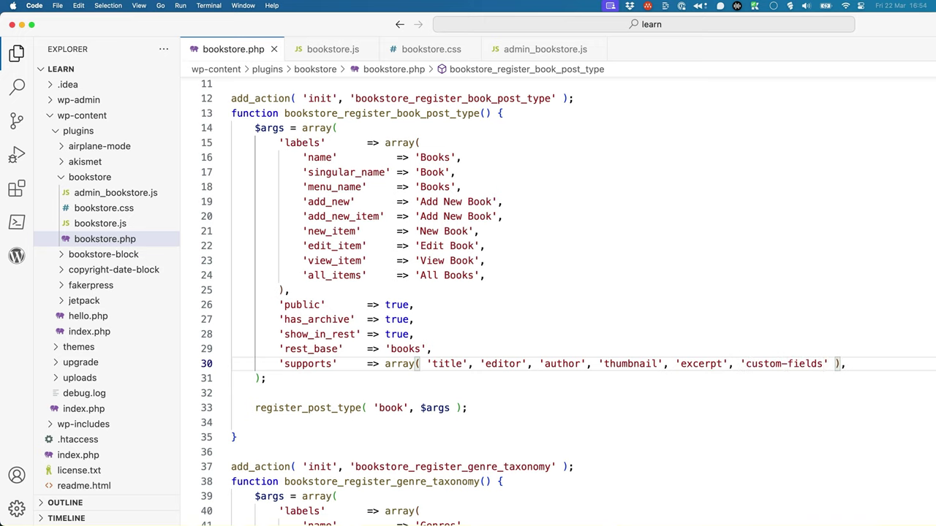
click(261, 378)
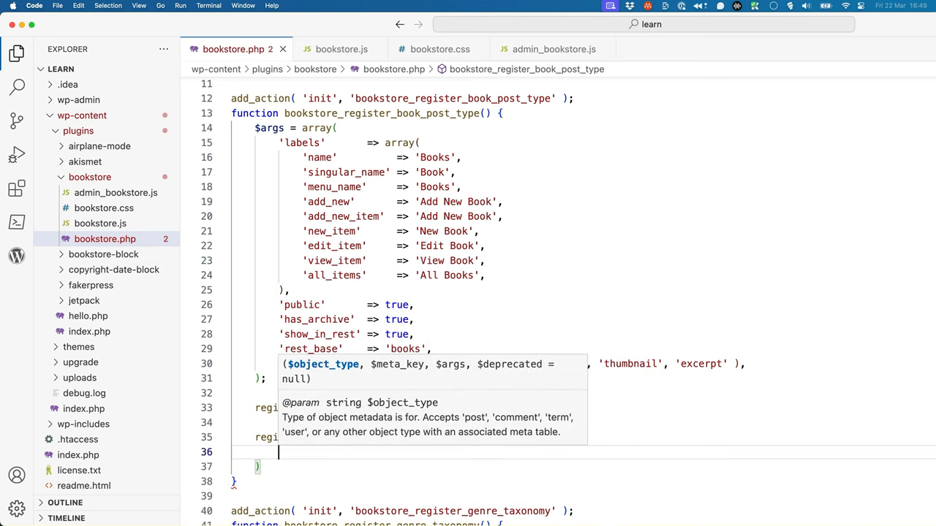
- Register 'isbn' post meta as a single string with an empty default
text('post')
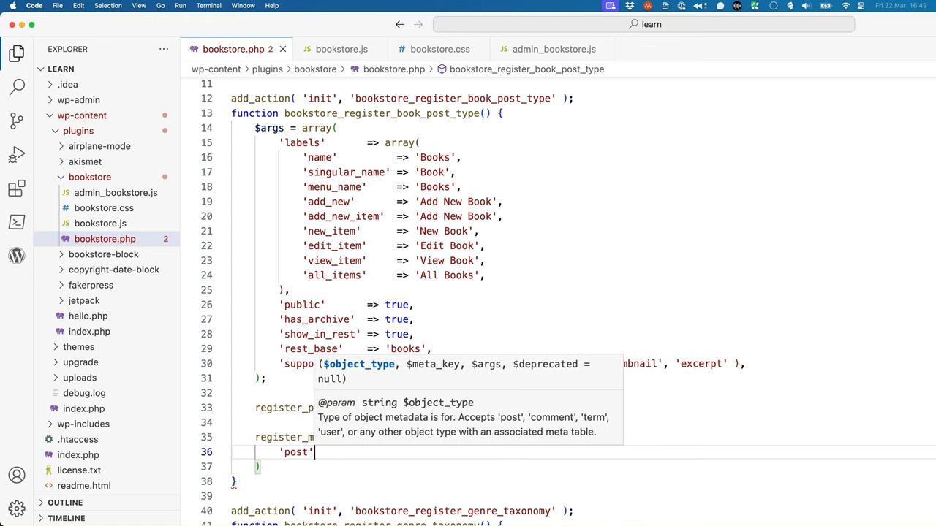
text(,)
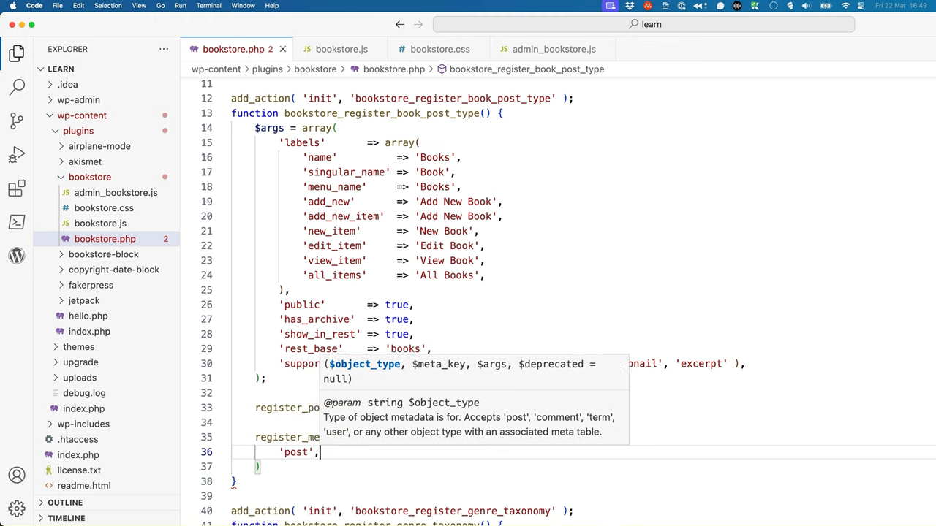
text('isbn',)
text(array()
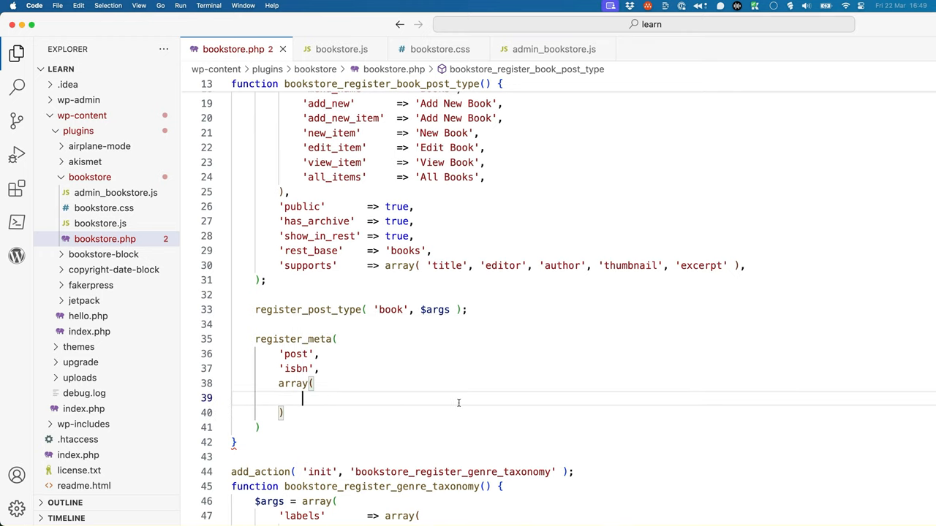
text('singl')
text('ty)
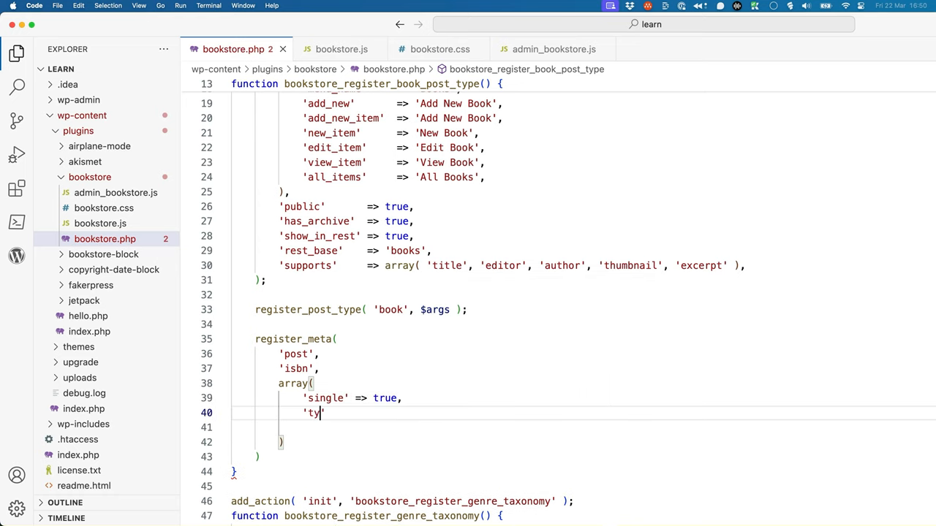
text(pe')
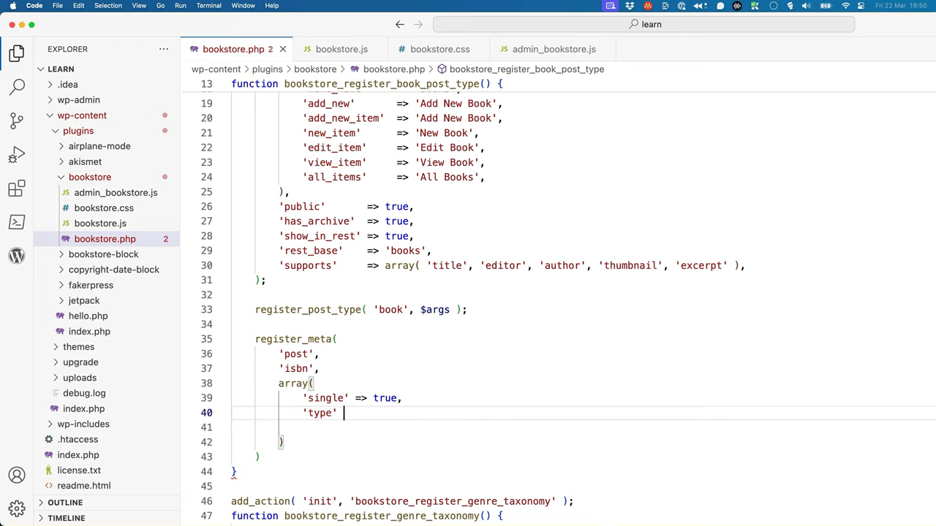
text(=> 's)
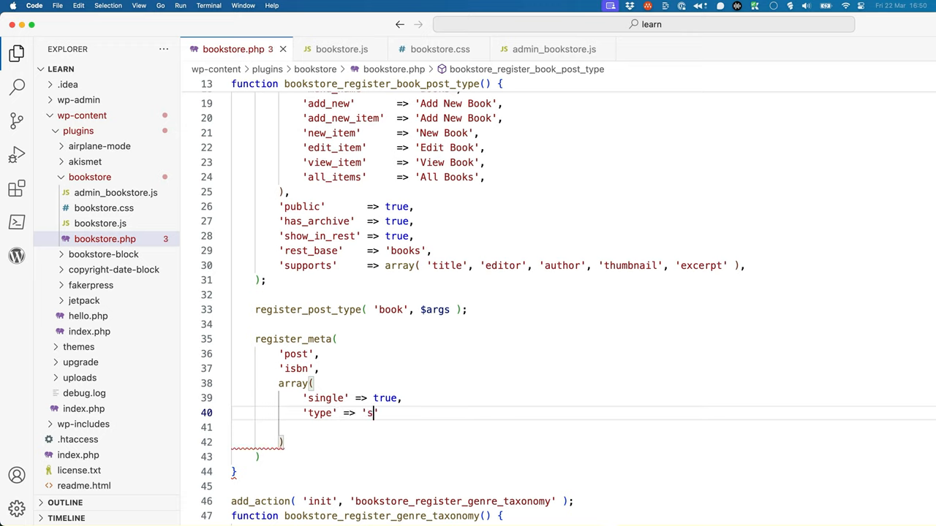
text(tring',)
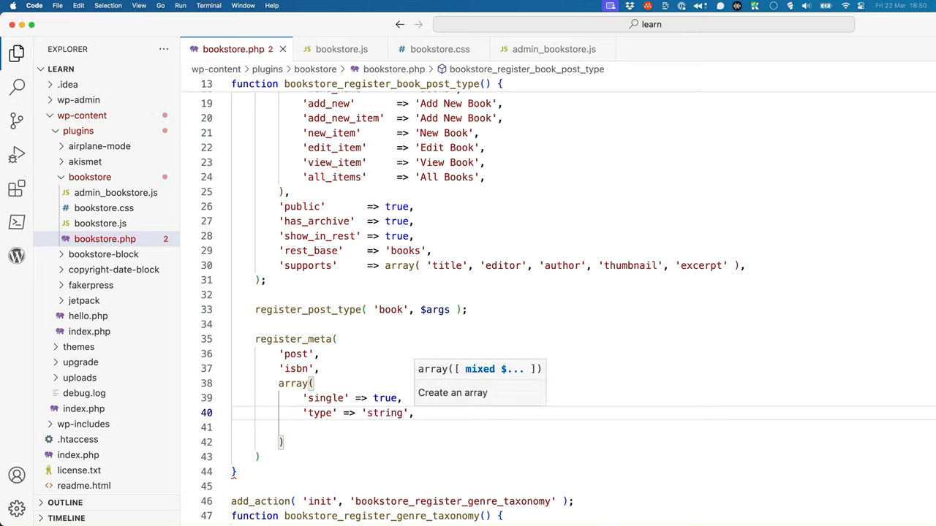
text('default' => ')
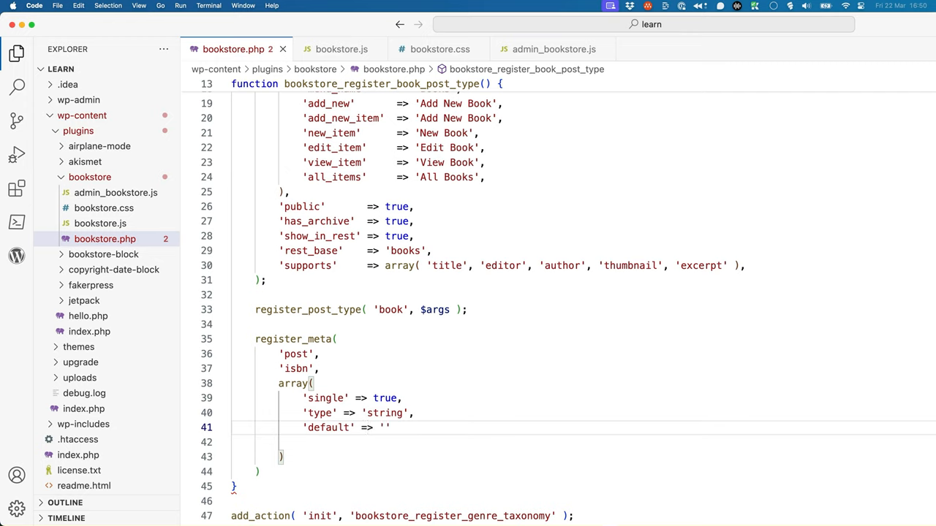
text(,)
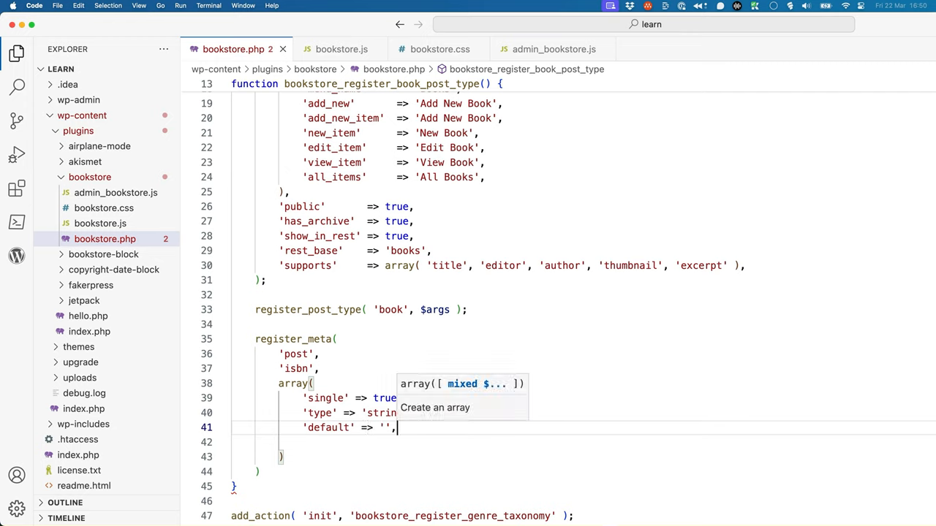
- Expose isbn in REST for the 'book' subtype, then format and save bookstore.php
text('show_in_r')
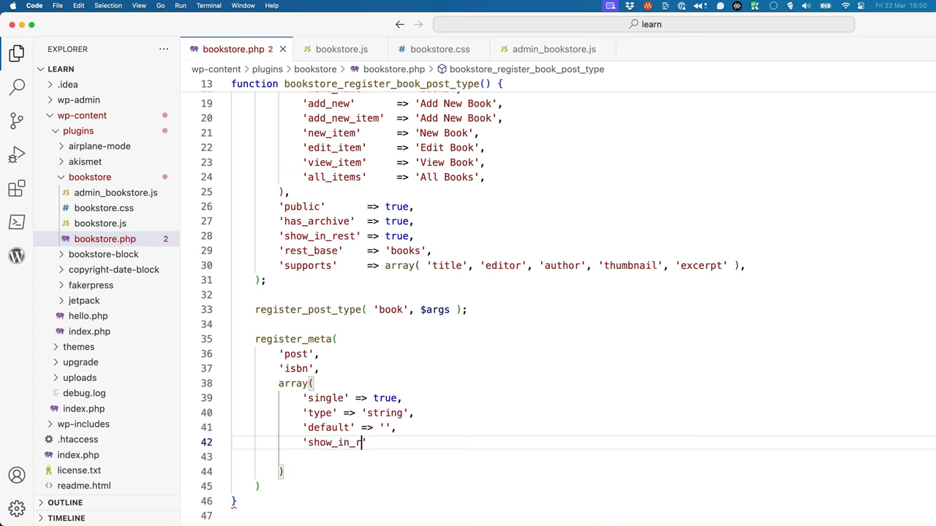
text(est' => true,)
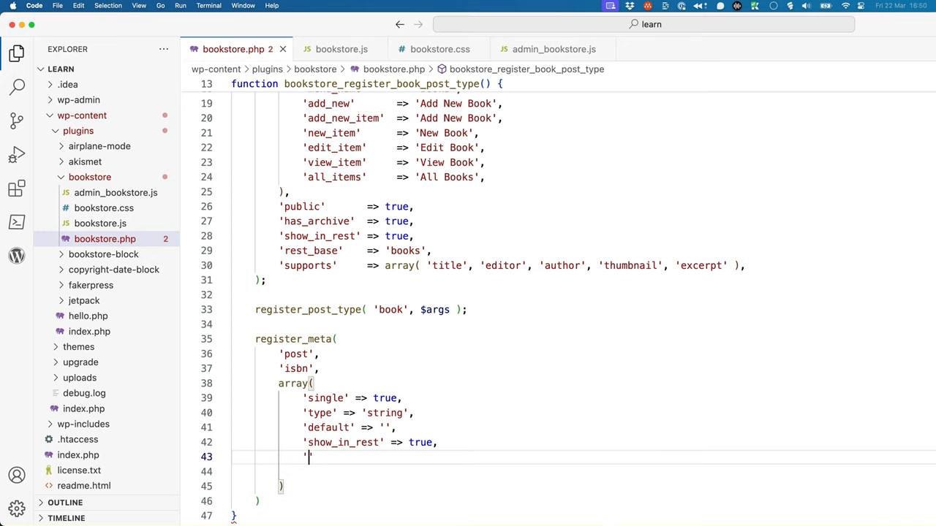
text(object_subtype)
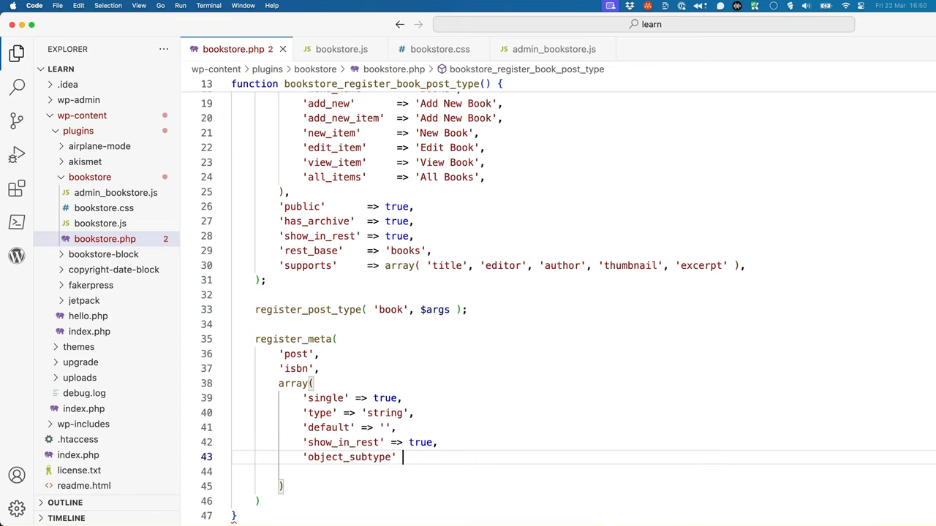
text(=> '')
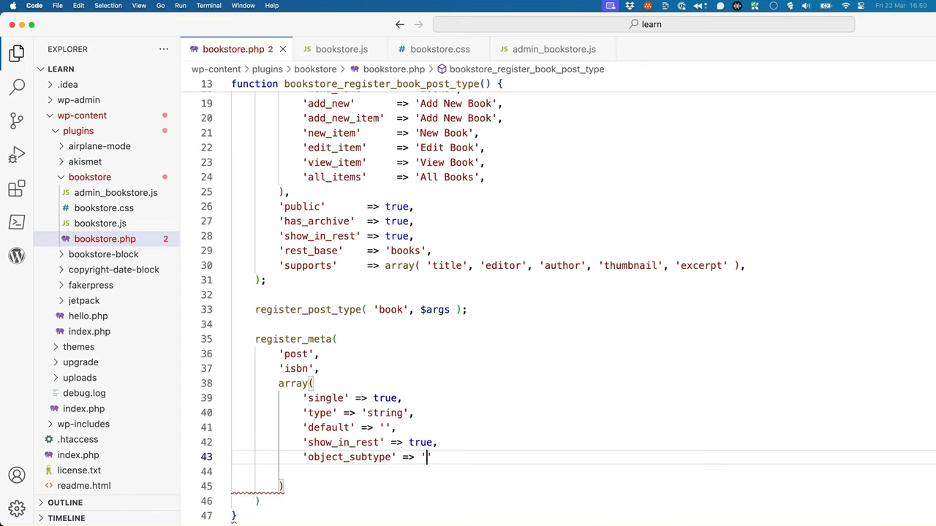
text(book)
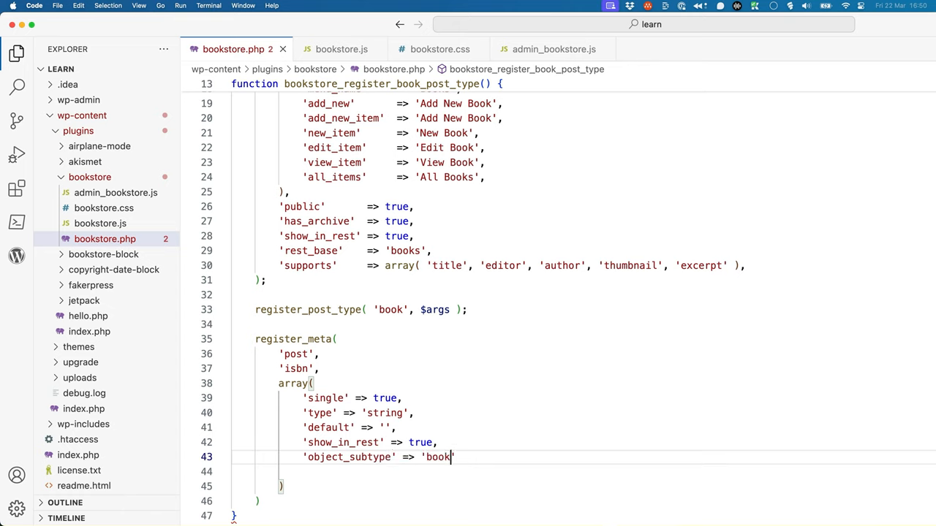
text(;)
key(Return)
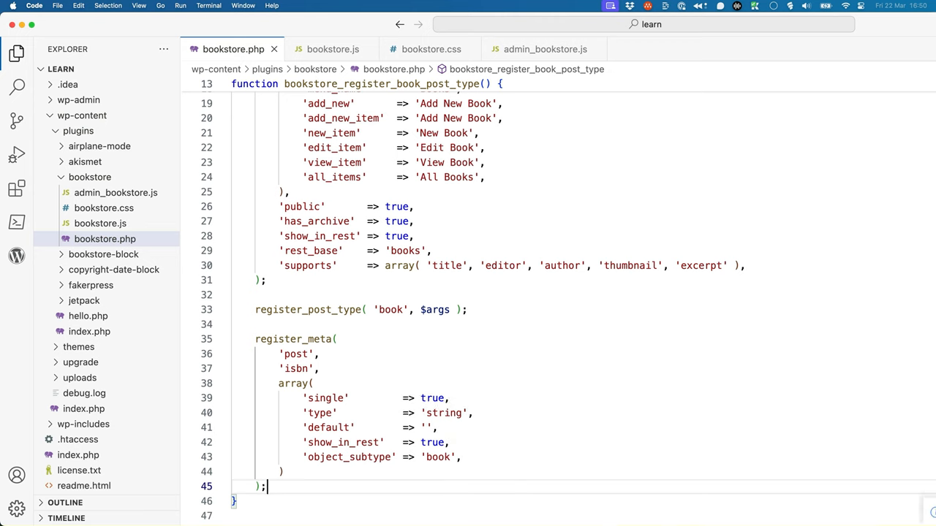
scroll(down, 3)
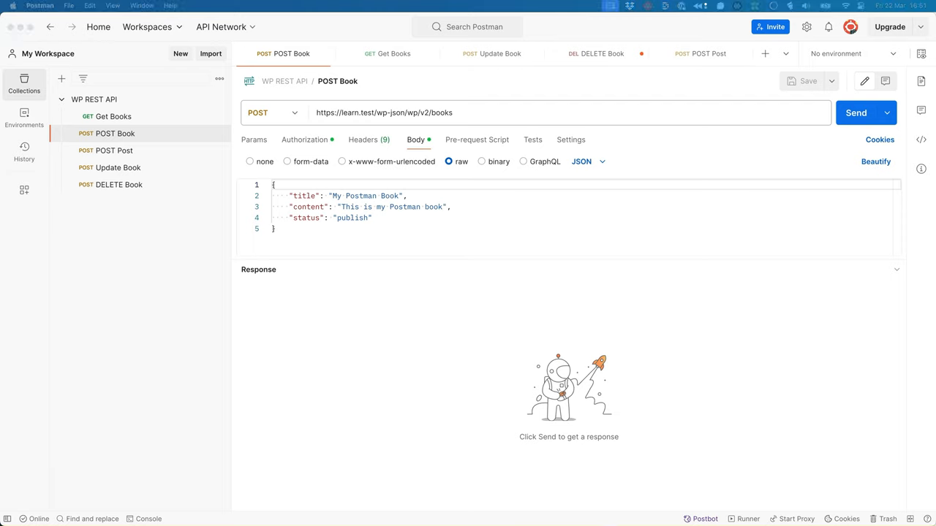
mouse_move(919, 481)
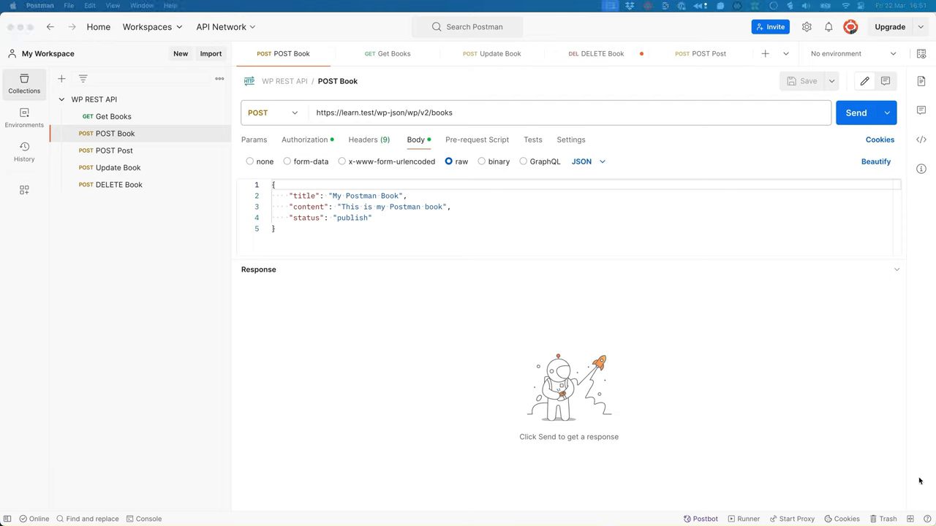
mouse_move(381, 217)
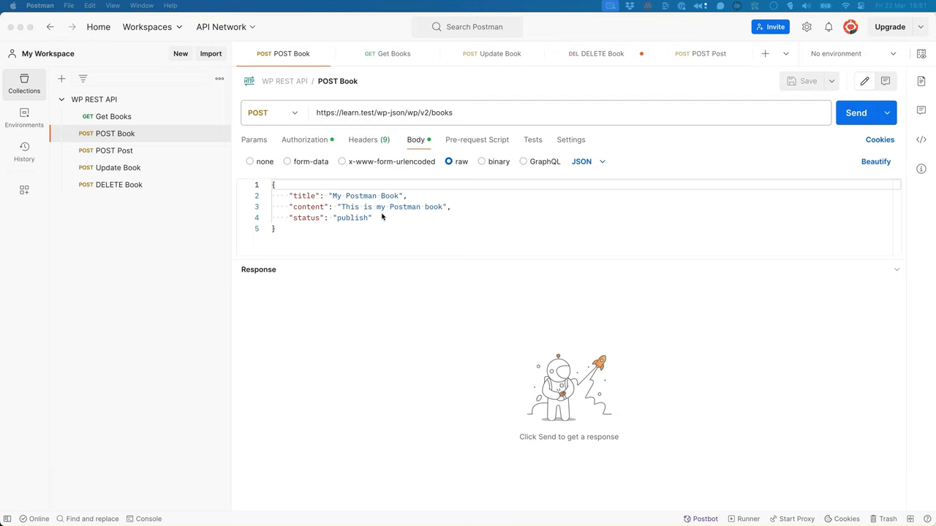
mouse_move(357, 199)
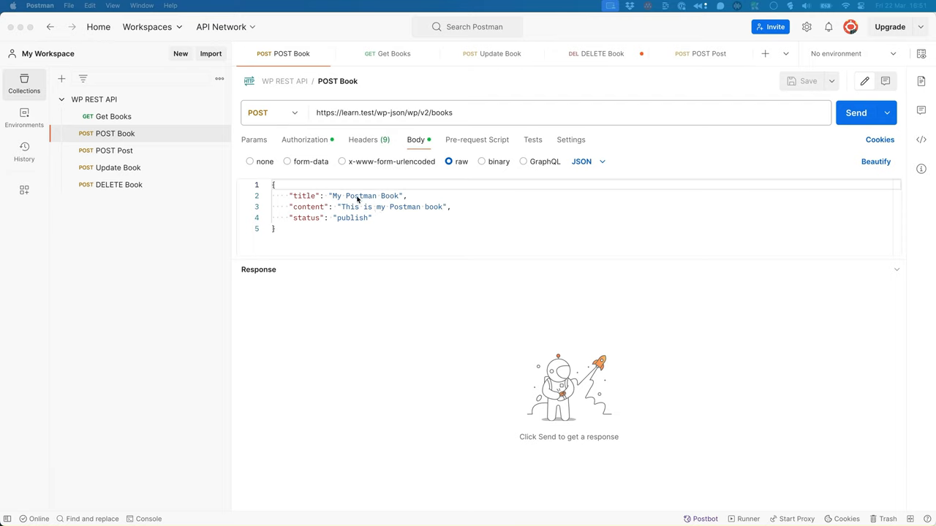
- Send POST Book creating My Postman Book 2 with meta isbn 132
click(402, 196)
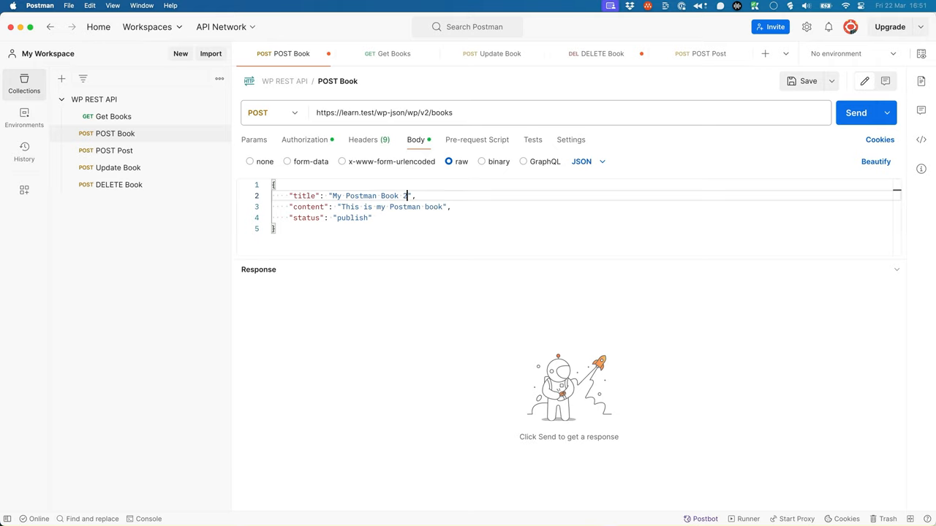
text(2)
text("meta":)
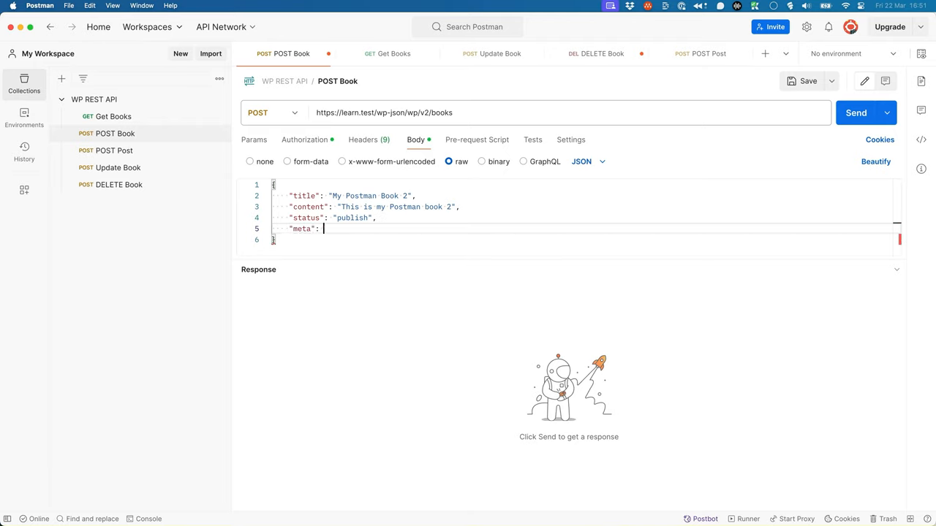
text({)
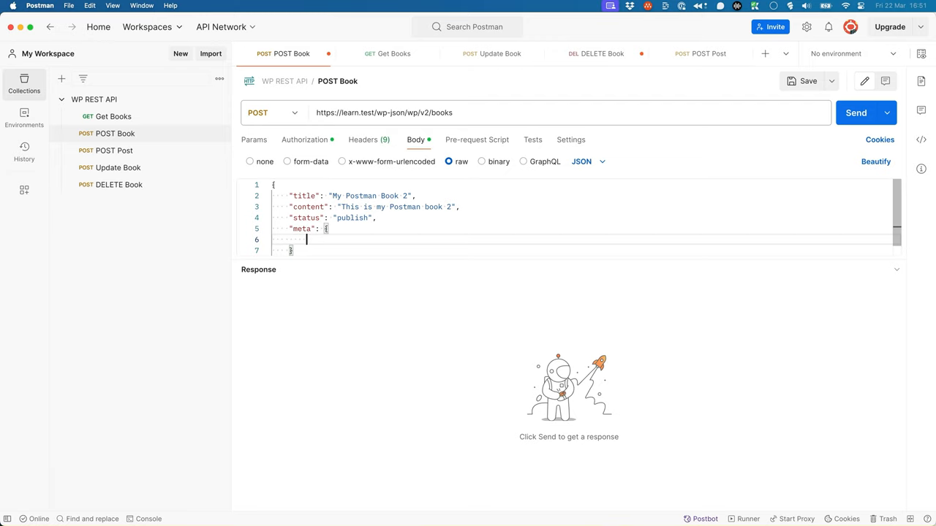
text("isbn")
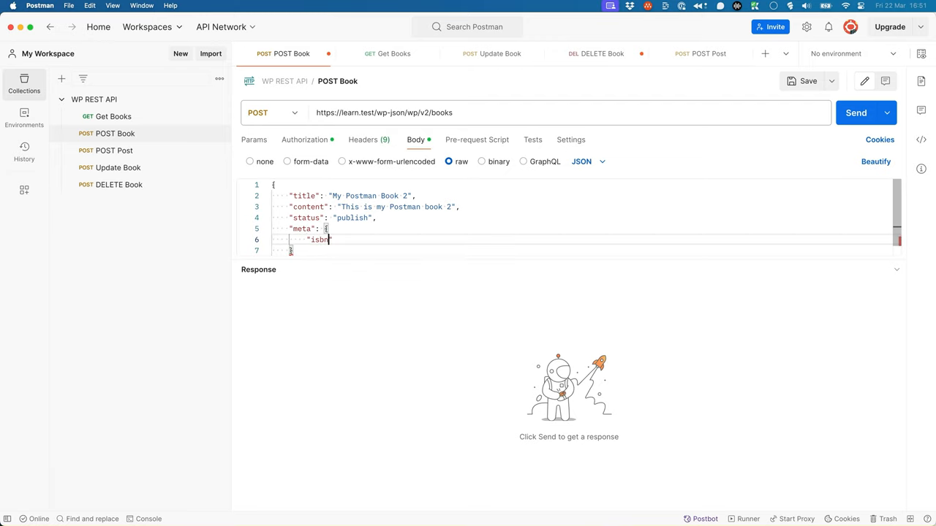
text(": "132")
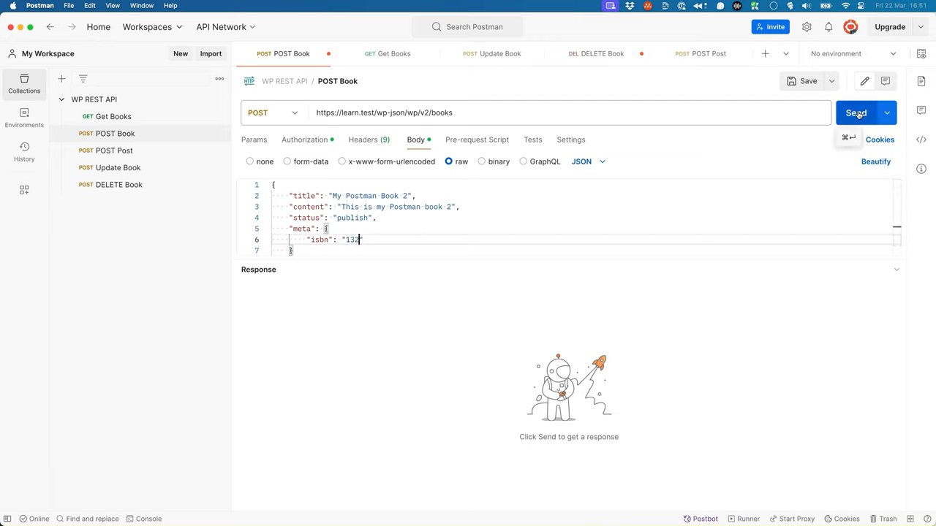
click(856, 113)
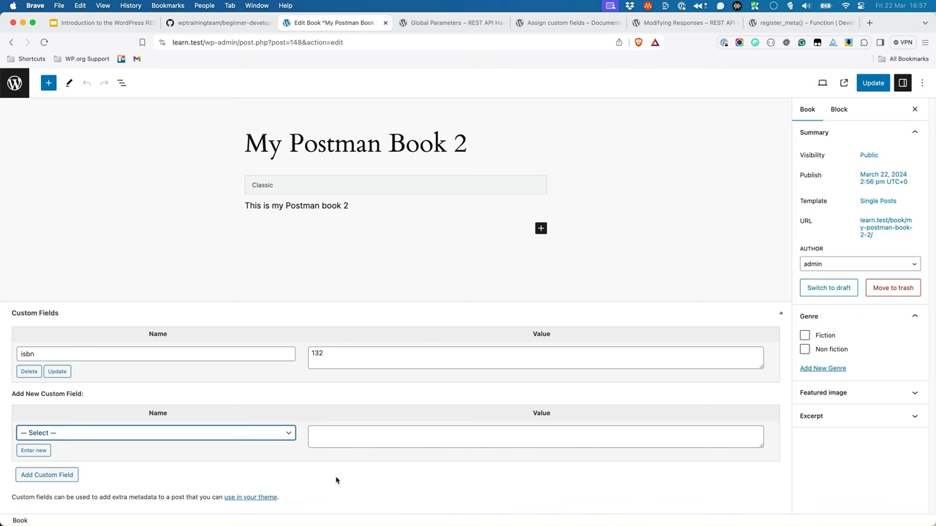
- Open My Postman Book 2 in WordPress Admin to check its isbn custom field shows 132
click(153, 433)
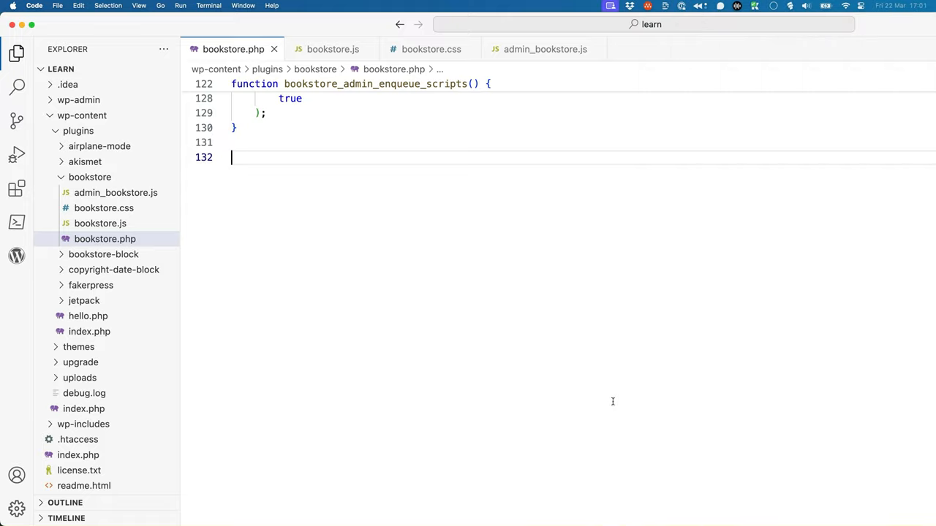
mouse_move(574, 329)
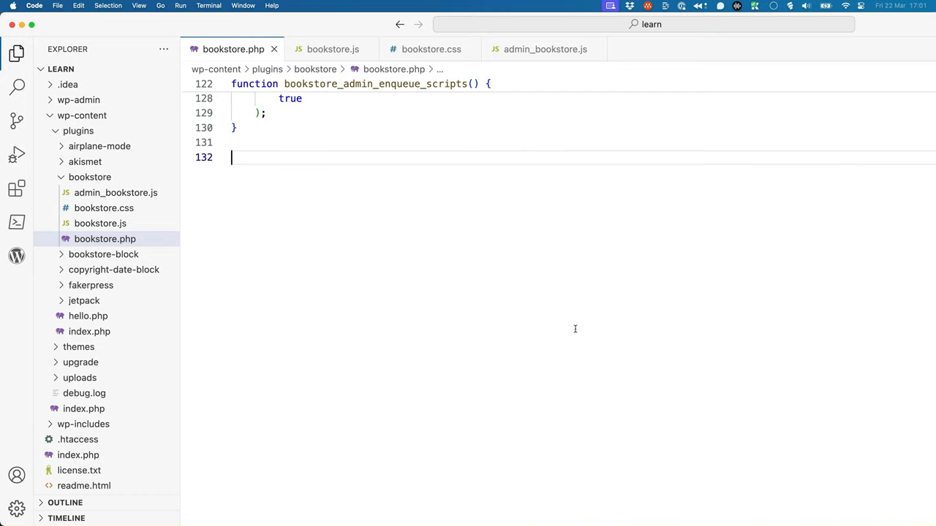
- Hook bookstore_add_rest_fields onto rest_api_init with add_action
text(add_action()
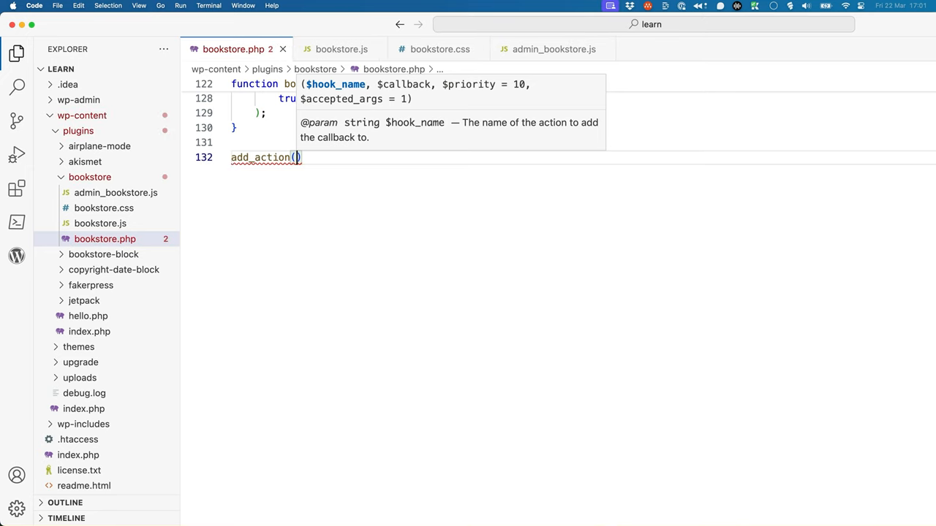
text('rest_api_init')
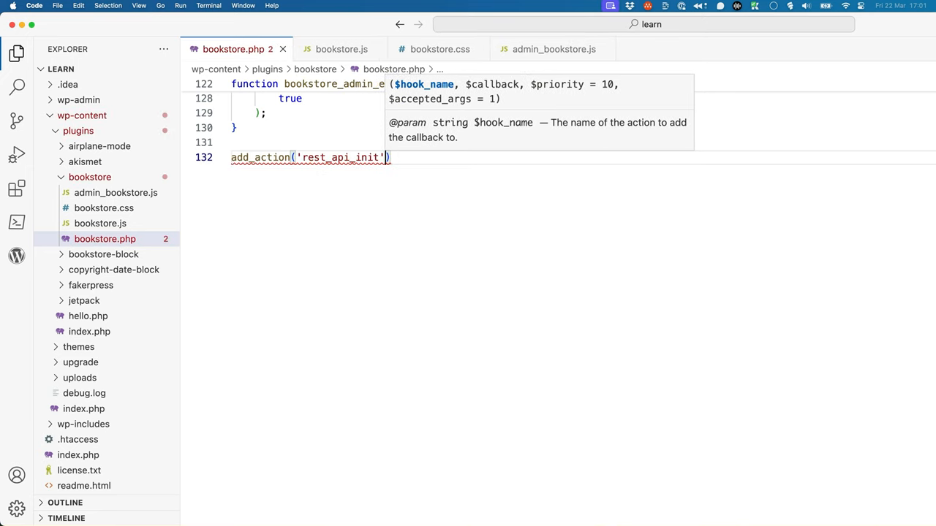
text(,)
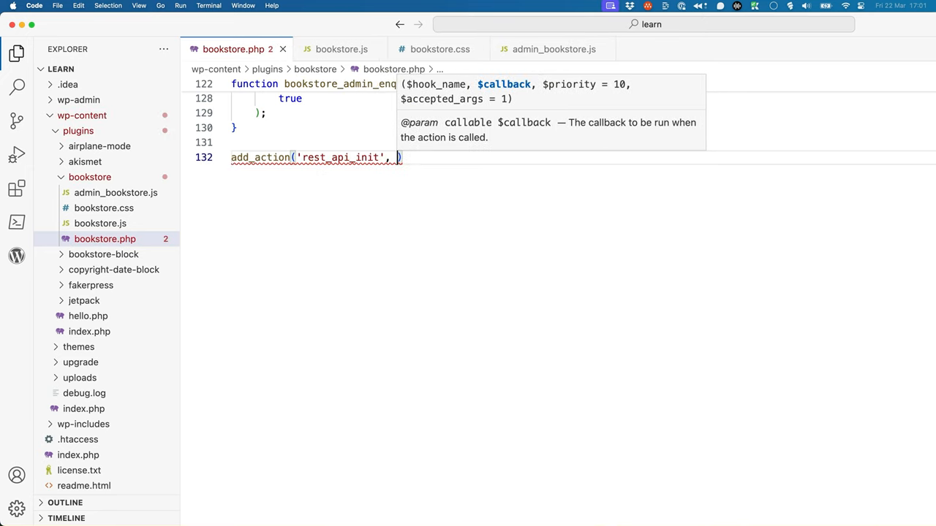
text('bookstore_')
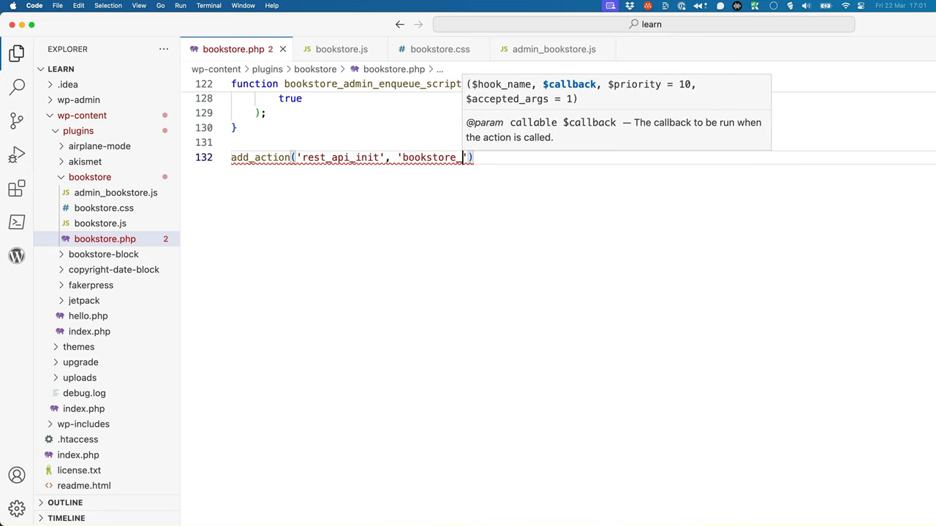
text(add_rest_fields)
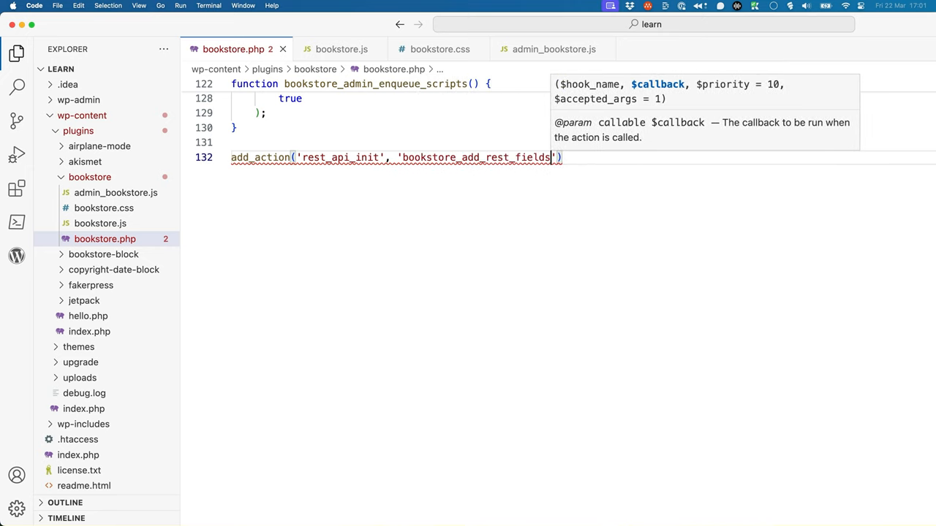
key(Enter)
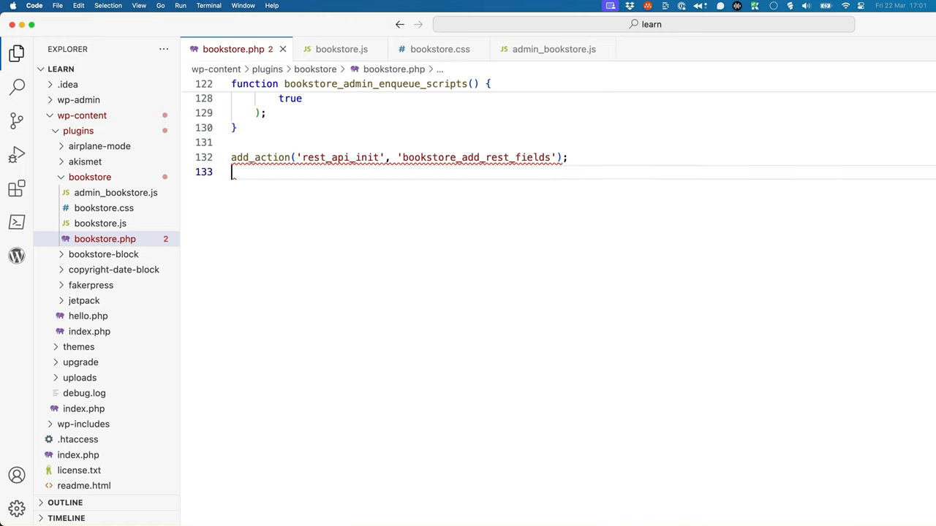
- Declare an empty bookstore_add_rest_fields() function
text(function)
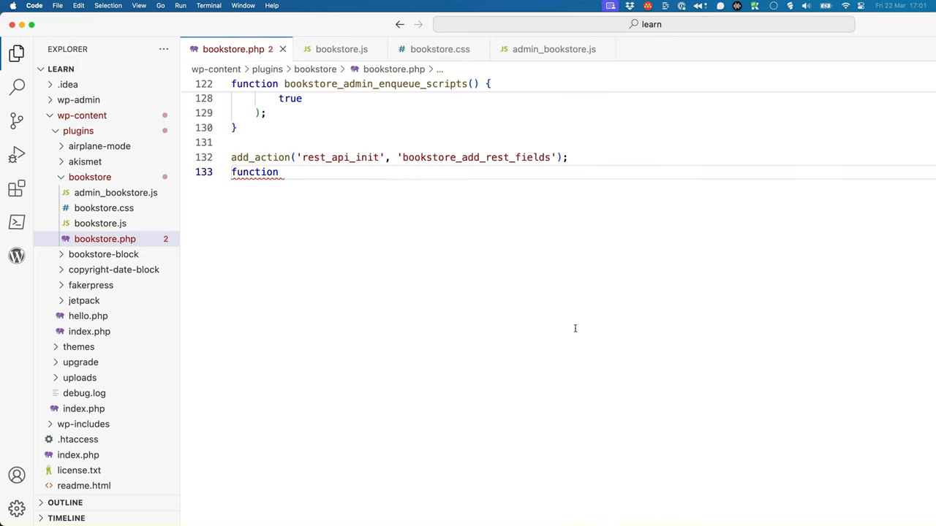
text(bookstore_add_rest_fields)
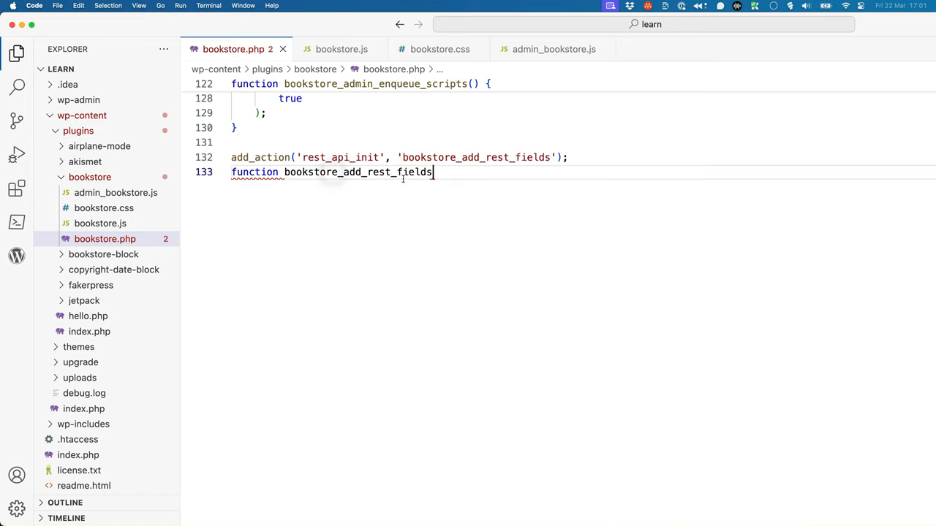
text((){)
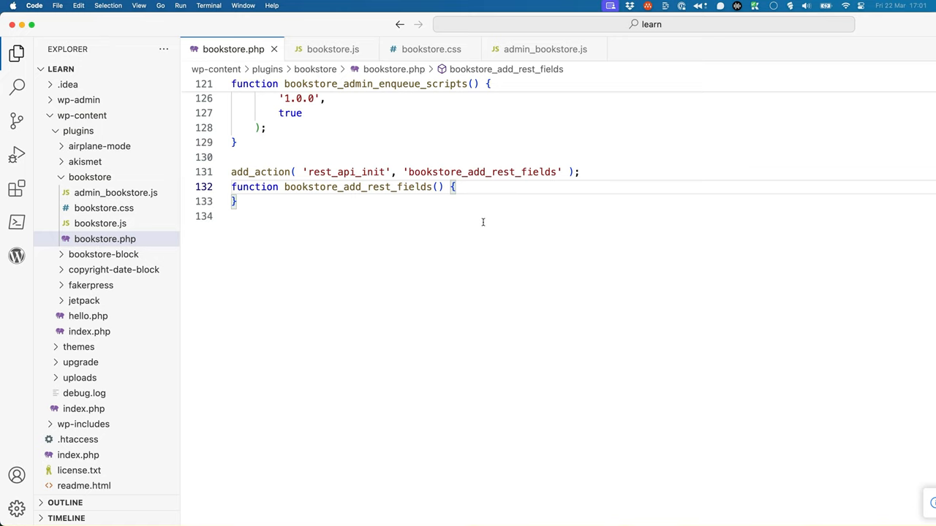
- Start a register_rest_field call for the 'book' post type's 'isbn' field
key(Return)
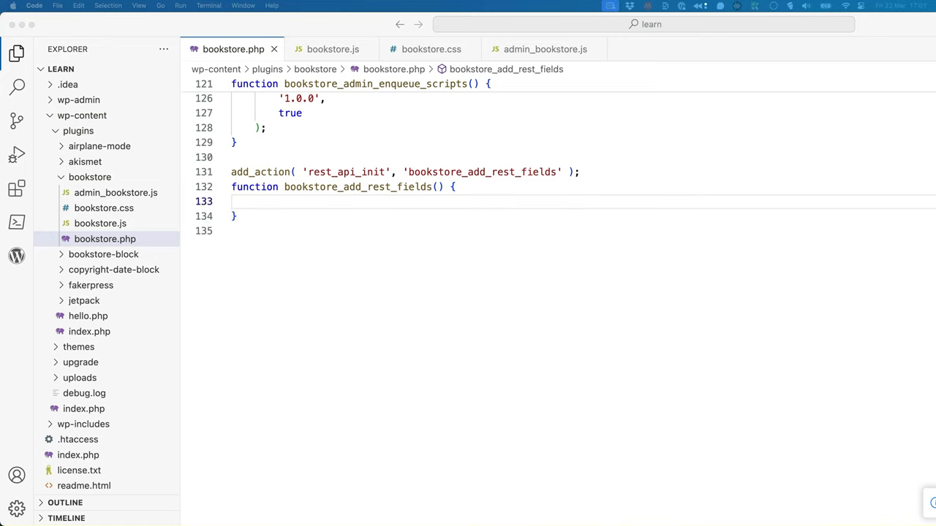
mouse_move(381, 253)
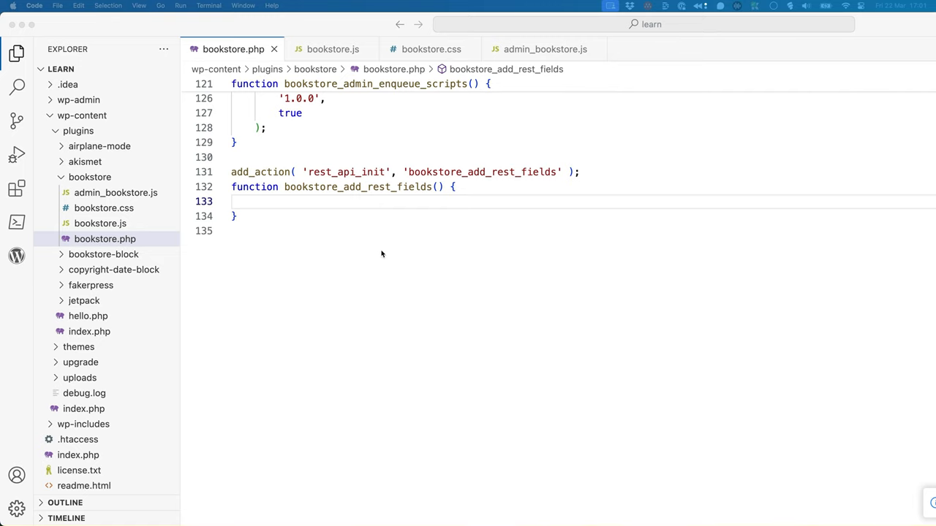
text(register_rest_field)
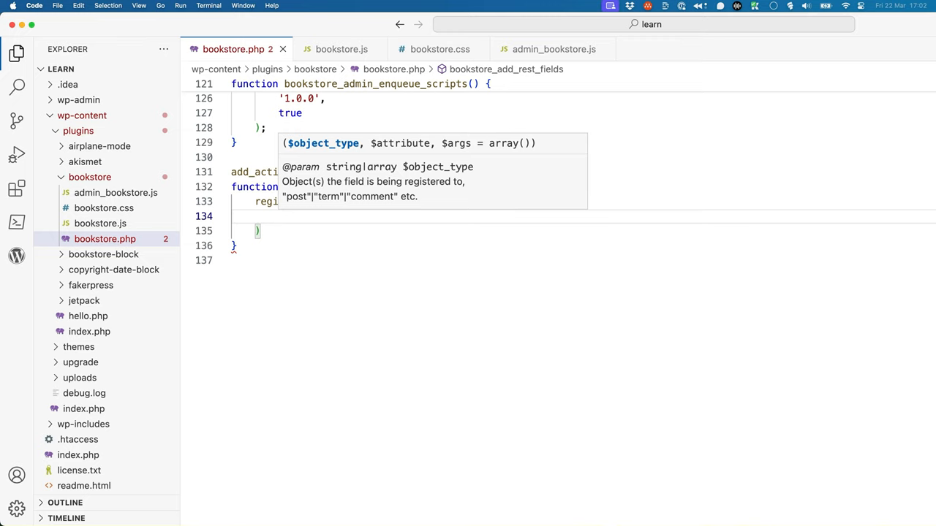
text('book')
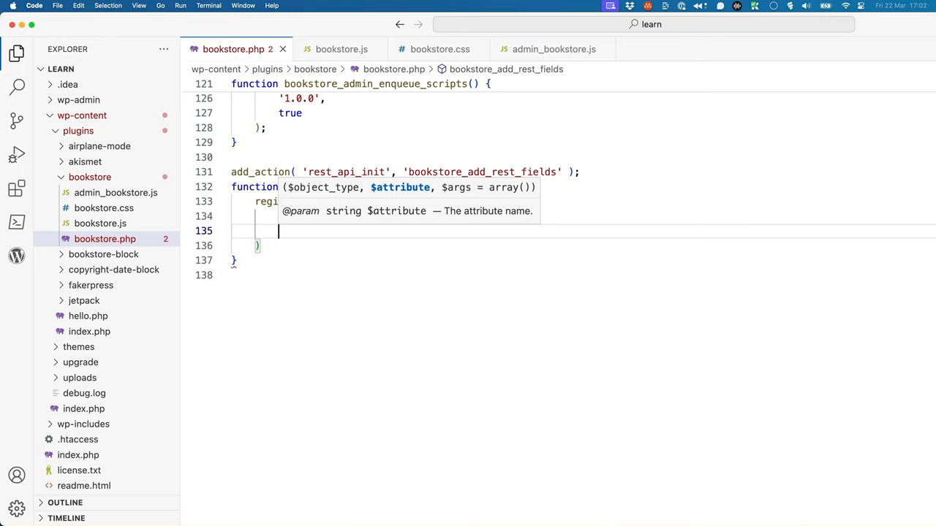
text(bn')
click(583, 246)
text(;)
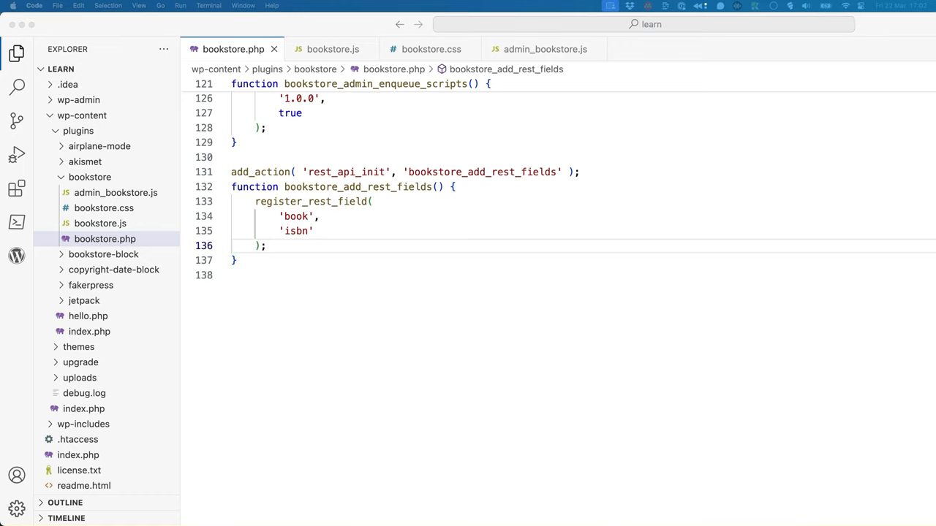
- Add the options array with bookstore_rest_get_isbn, bookstore_rest_update_isbn callbacks and a null schema
click(314, 231)
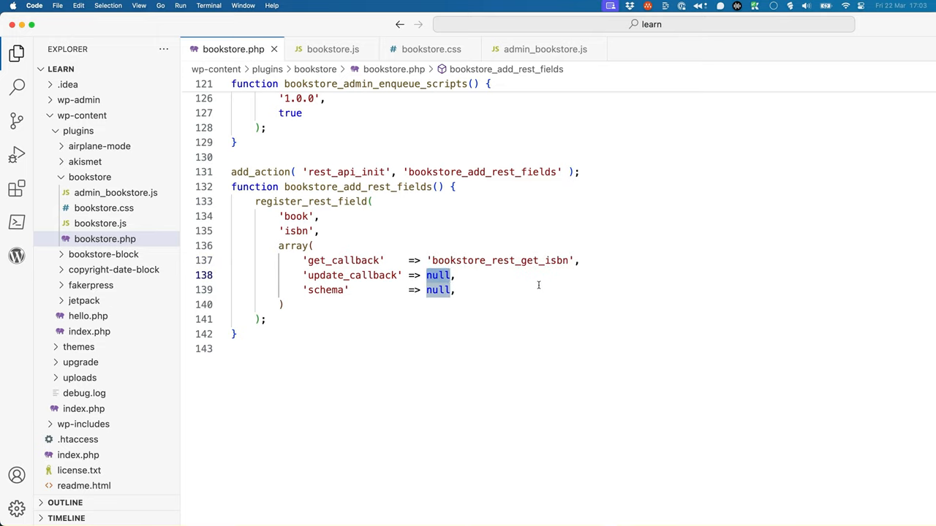
text('bookstore_rest_get_isbn')
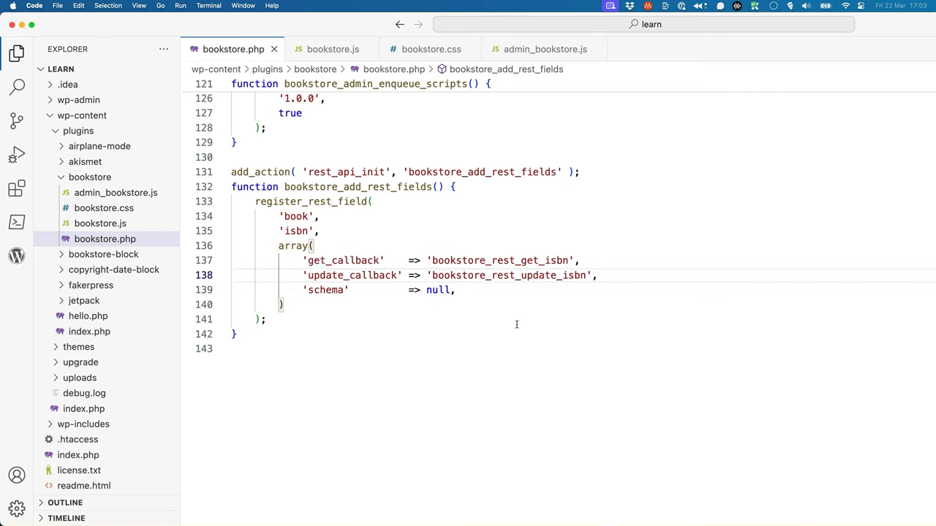
click(234, 349)
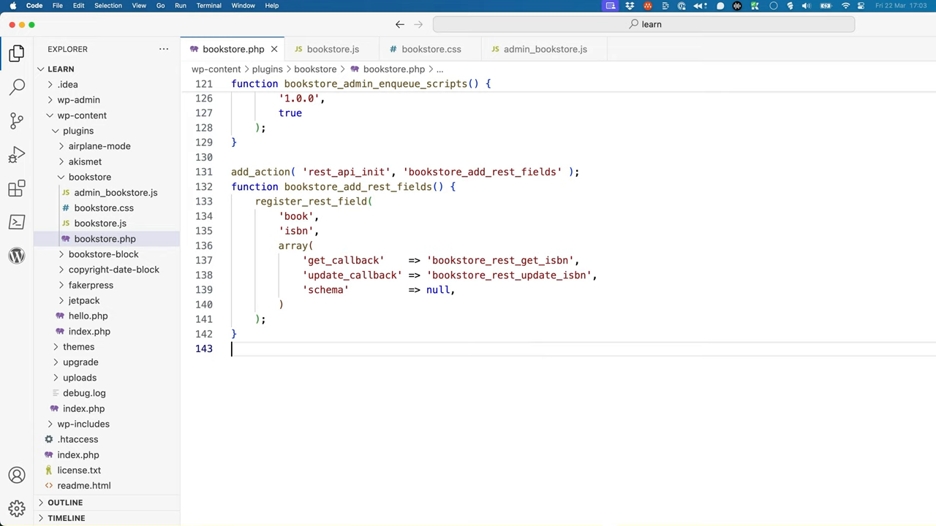
- Declare bookstore_rest_get_isbn( $book ) and an empty bookstore_rest_update_isbn() stub
text(function bookstore_rest_get_isbn)
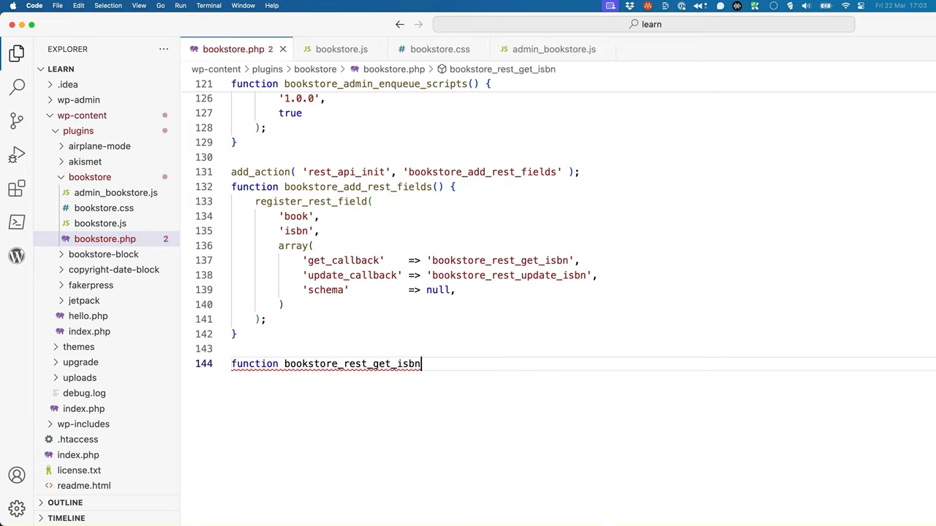
text((){)
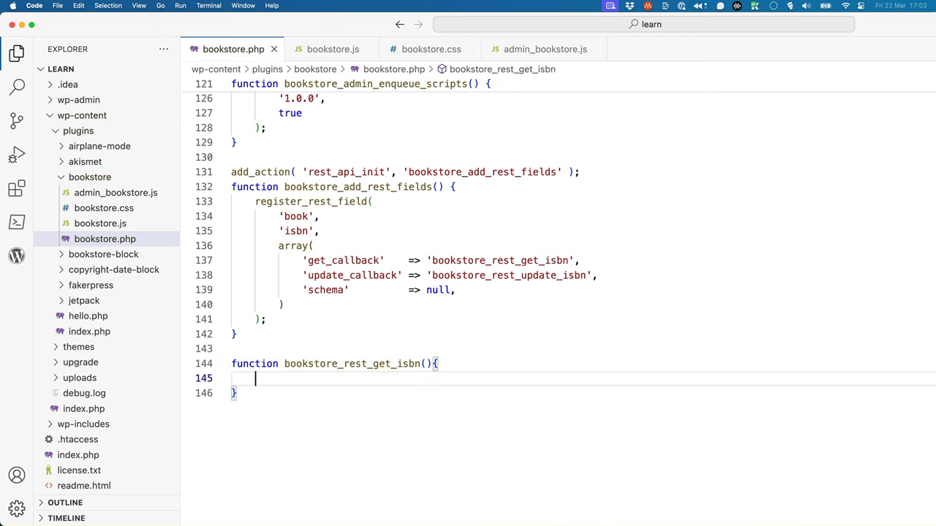
text(function bookstore_rest_update_isbn(){)
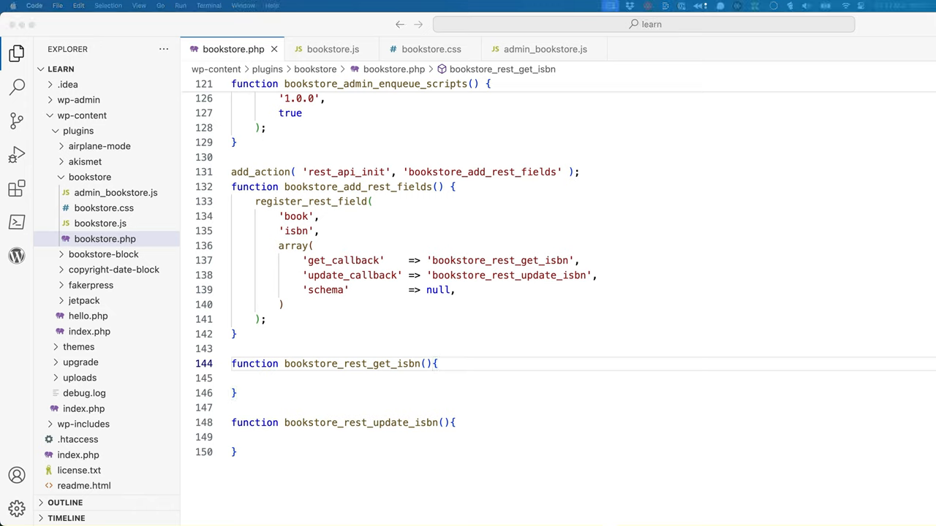
mouse_move(829, 467)
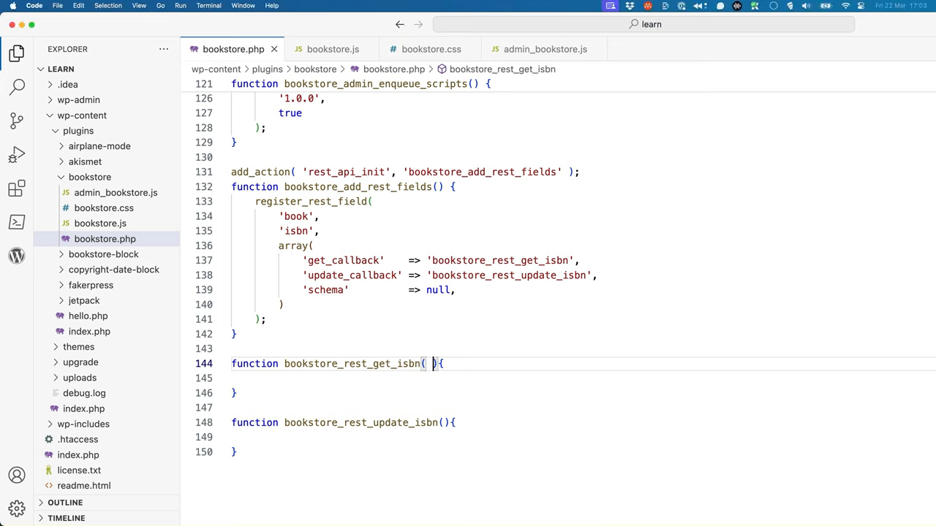
text($book)
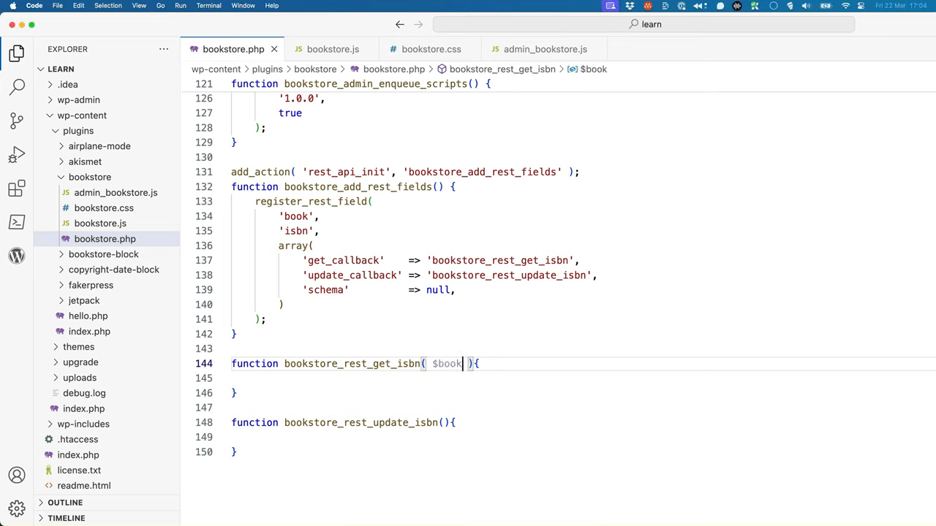
- Return get_post_meta( $book['id'], 'isbn', true ) from the get function and save
click(234, 378)
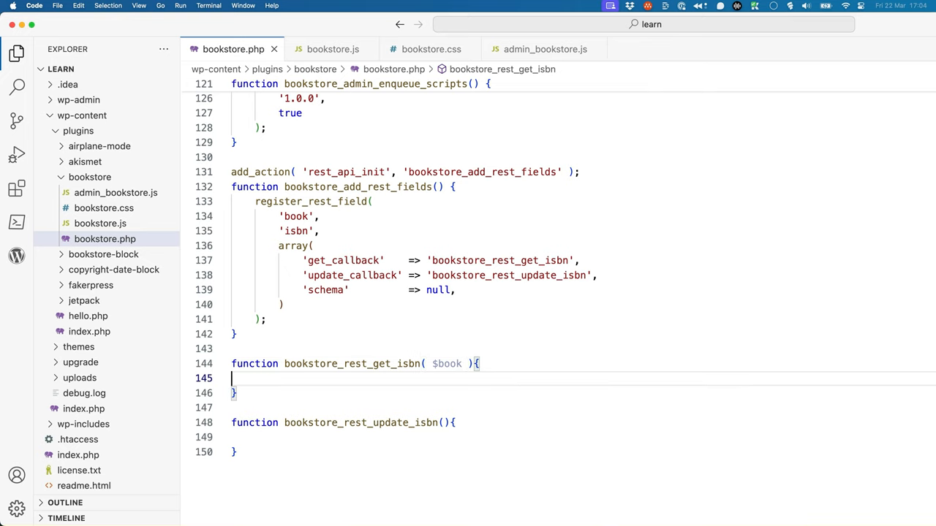
text(return get_post_meta()
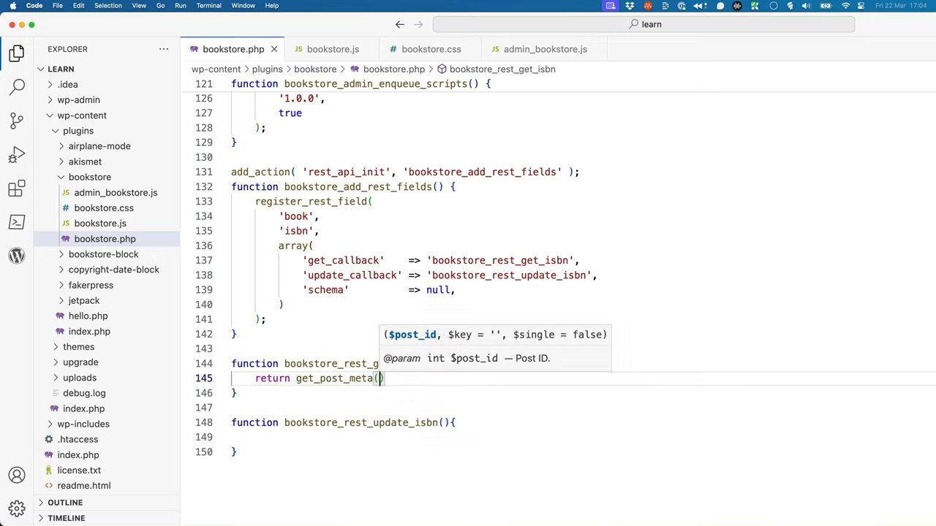
text($book)
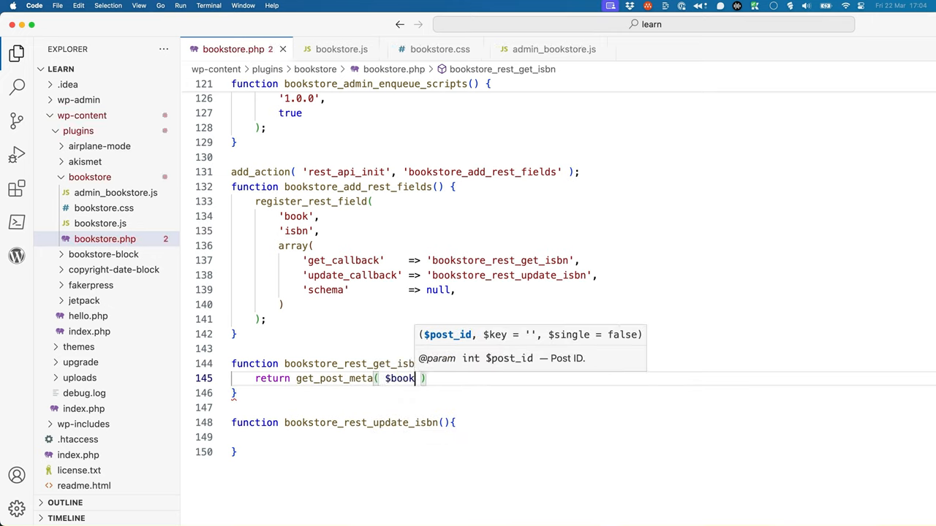
text(['id'])
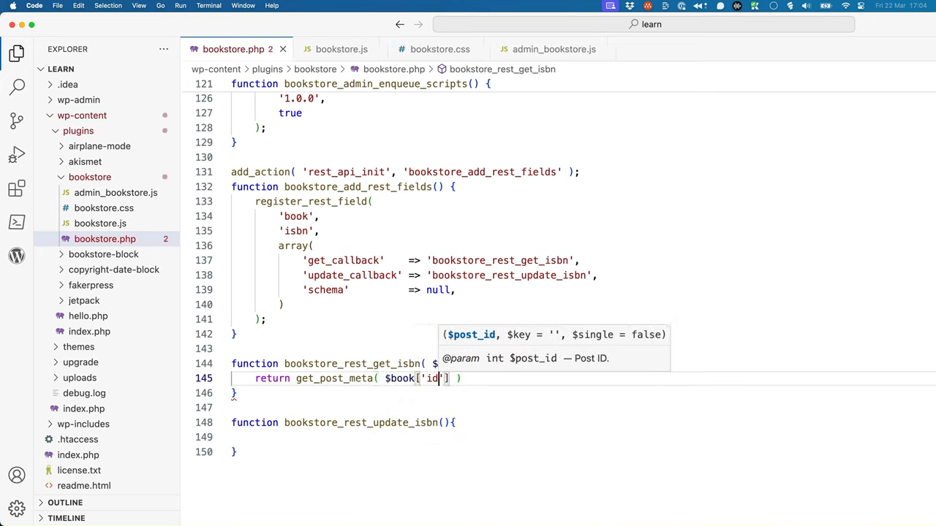
text(, 'isbn',)
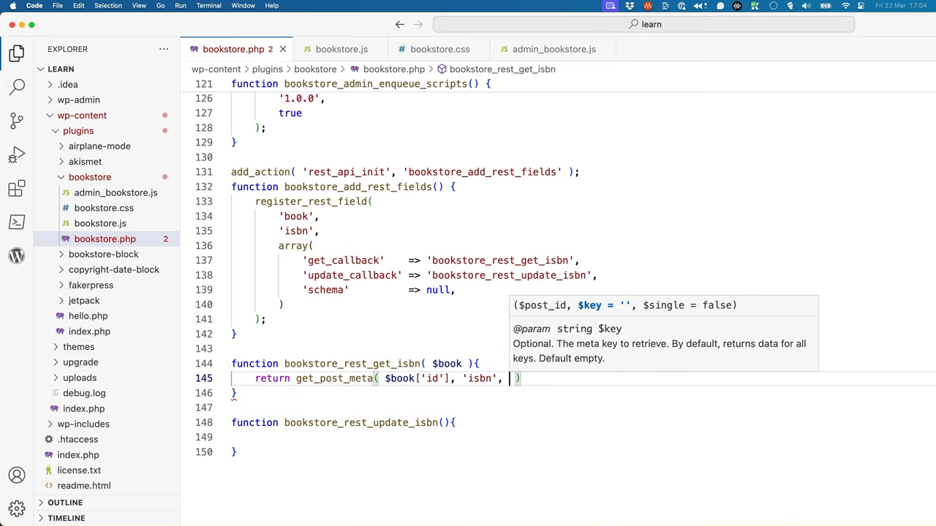
text(true)
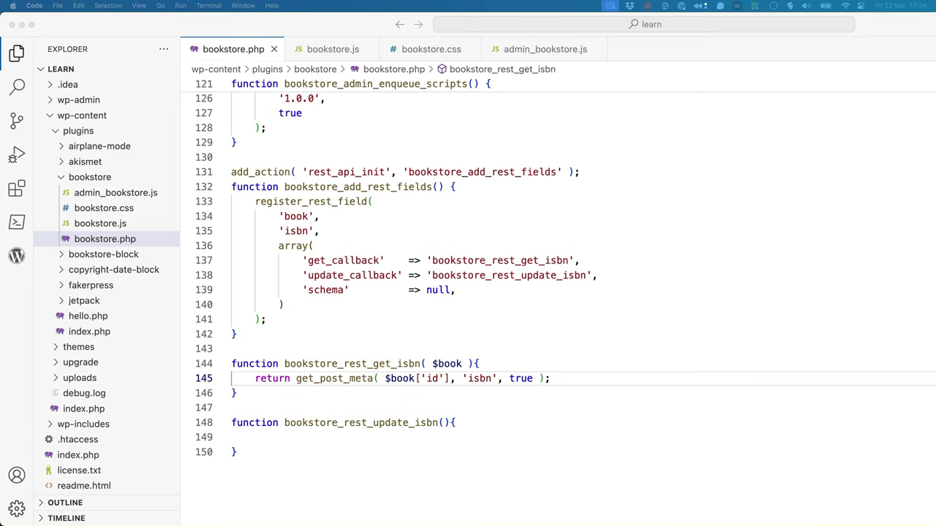
mouse_move(447, 422)
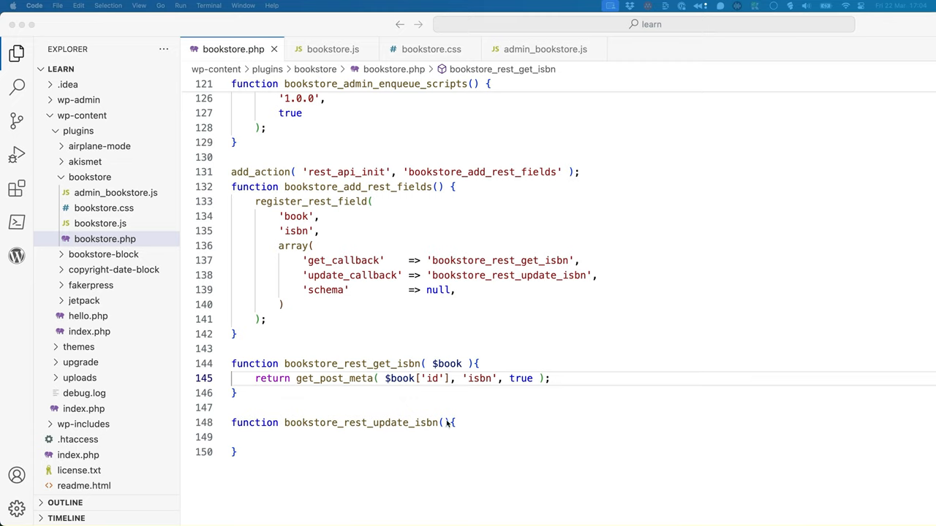
- Give the update function $value, $book and return update_post_meta( $book->ID, 'isbn', $value )
text($value, $book)
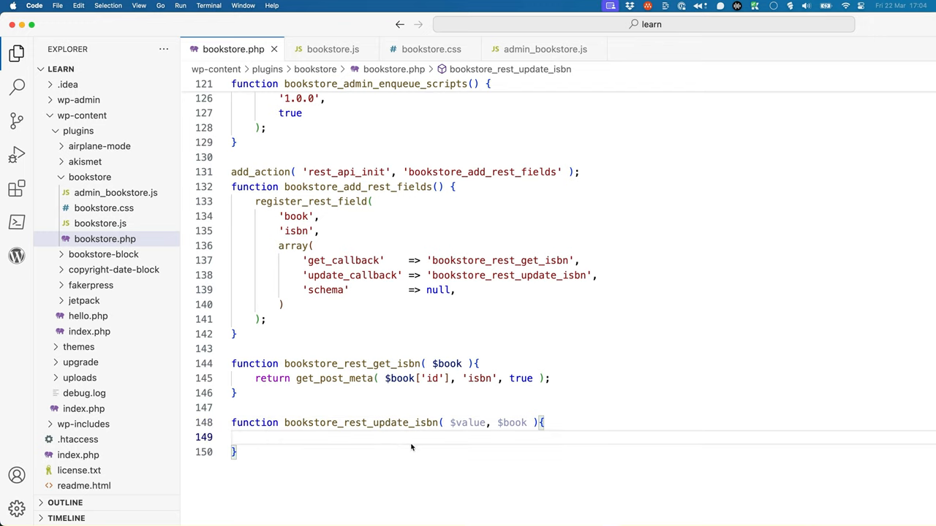
text(return)
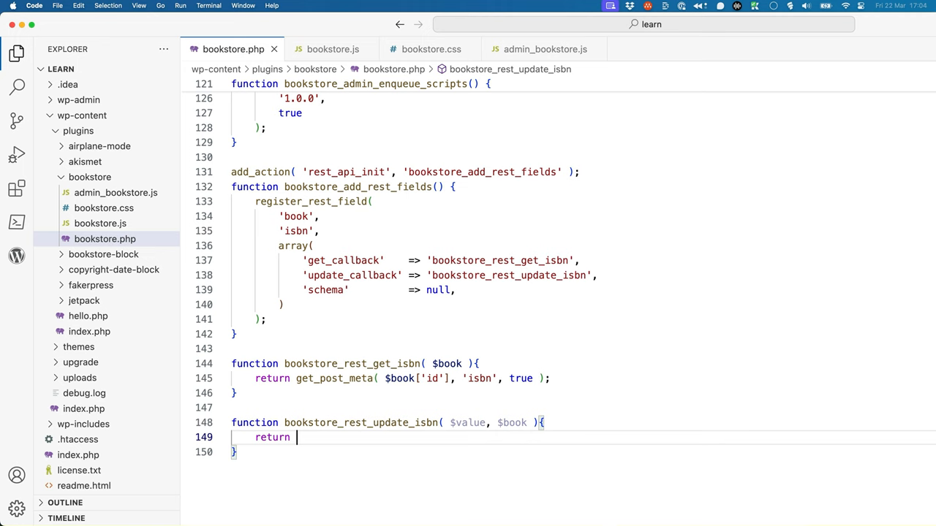
text(update_post_meta()
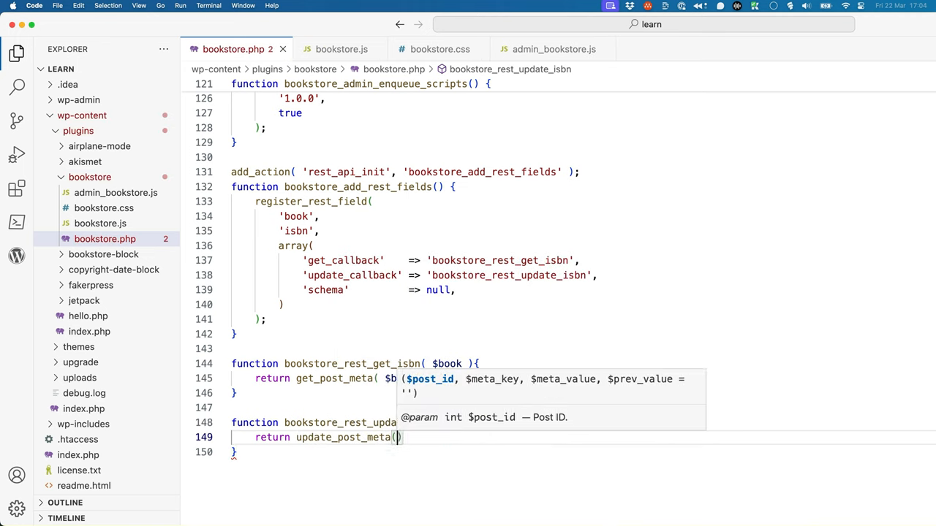
text($book)
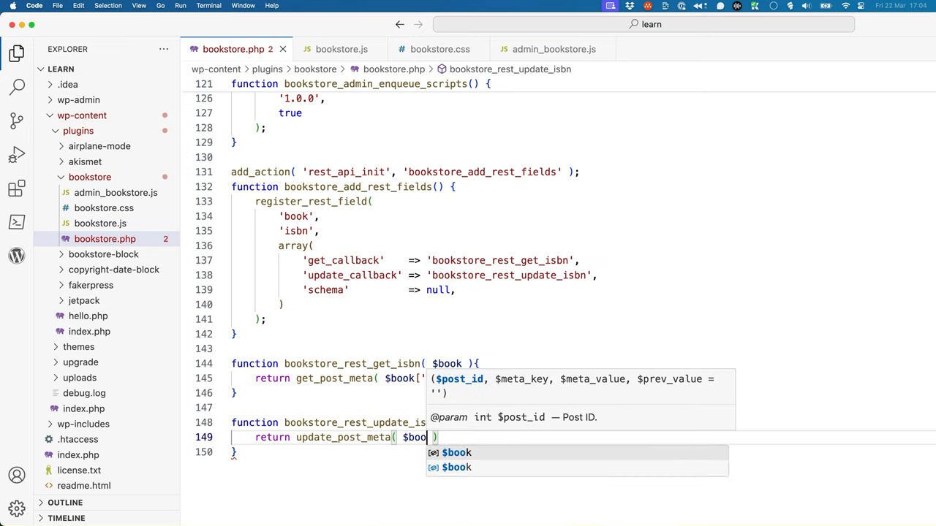
text(->ID, ')
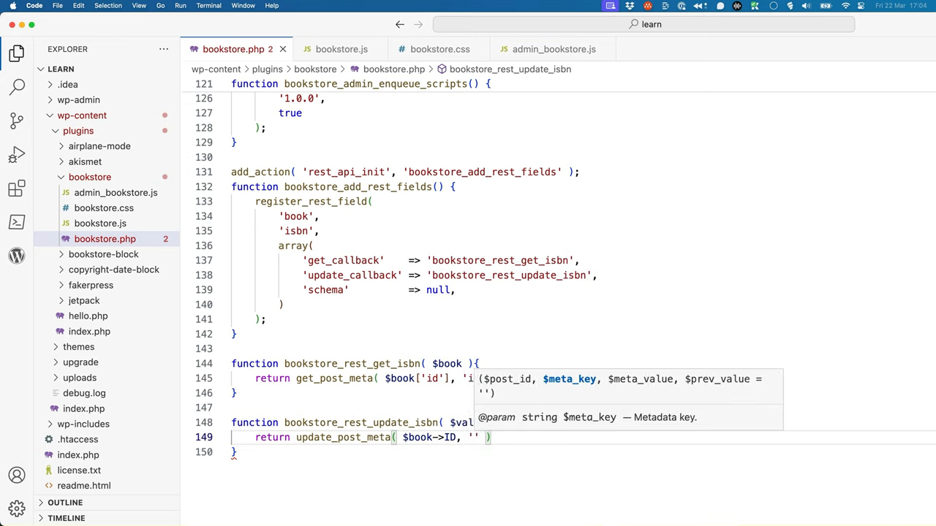
text(isbn)
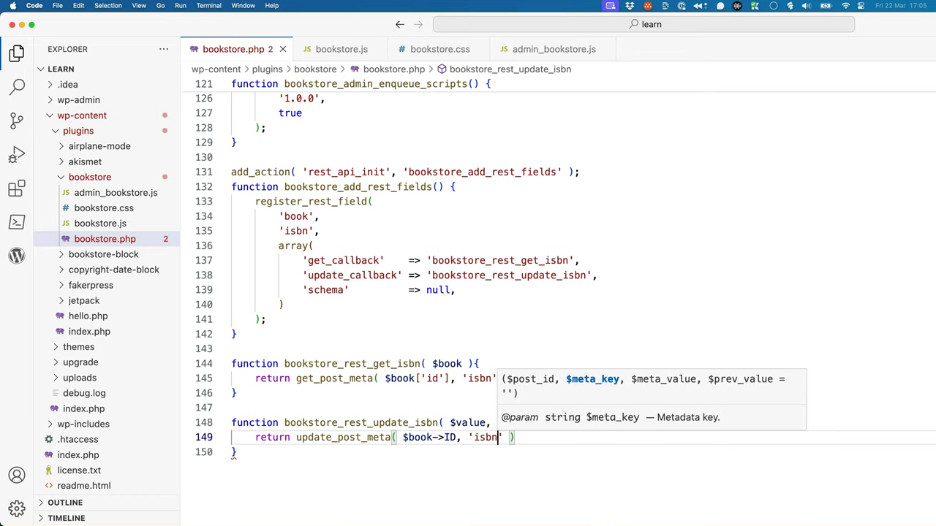
text(,)
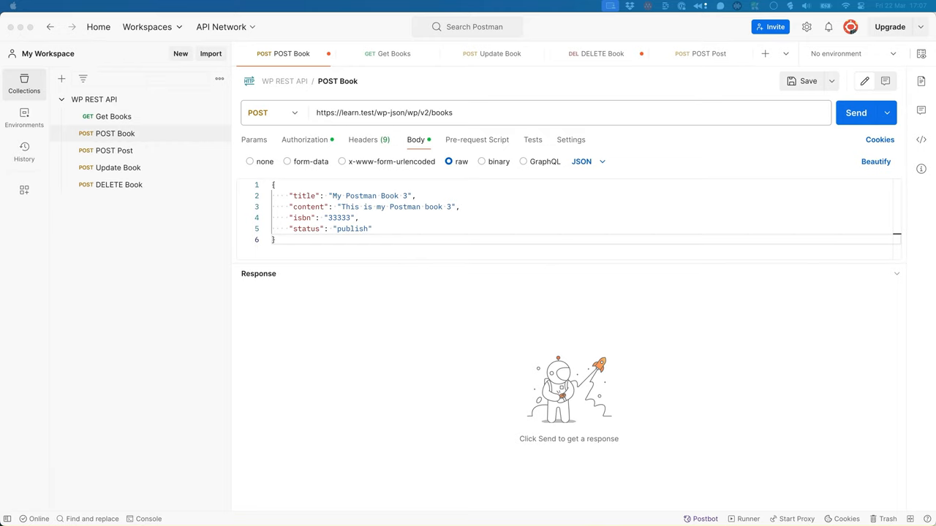
mouse_move(402, 213)
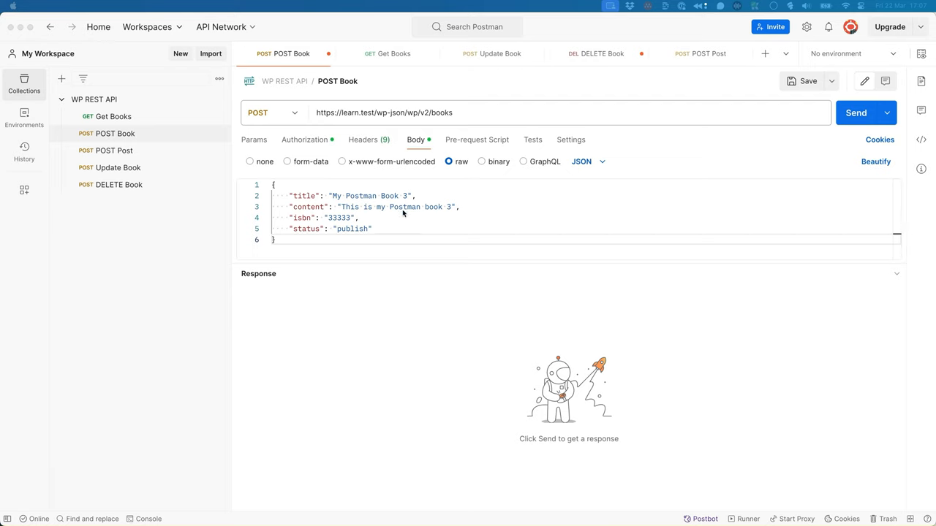
mouse_move(304, 210)
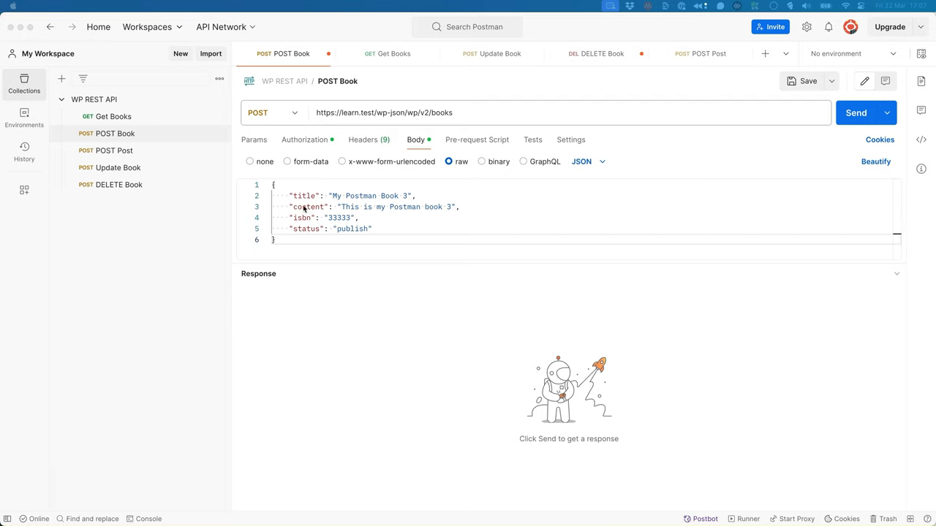
mouse_move(822, 96)
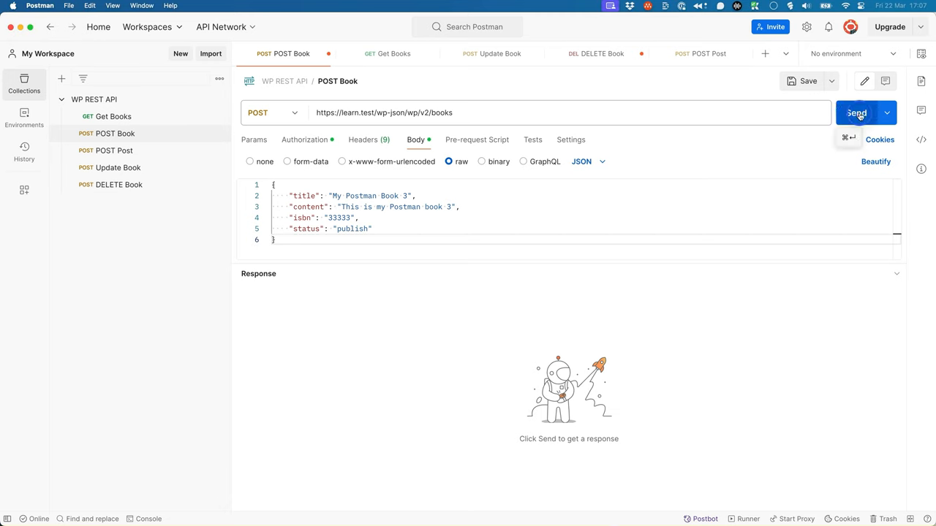
- Send the POST Book request for My Postman Book 3 and review the 201 Created response
click(855, 113)
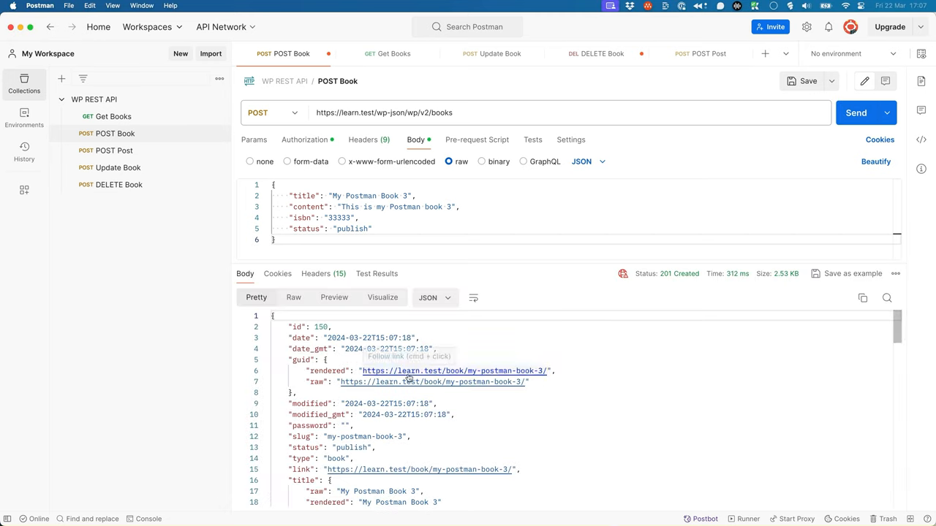
scroll(down, 3)
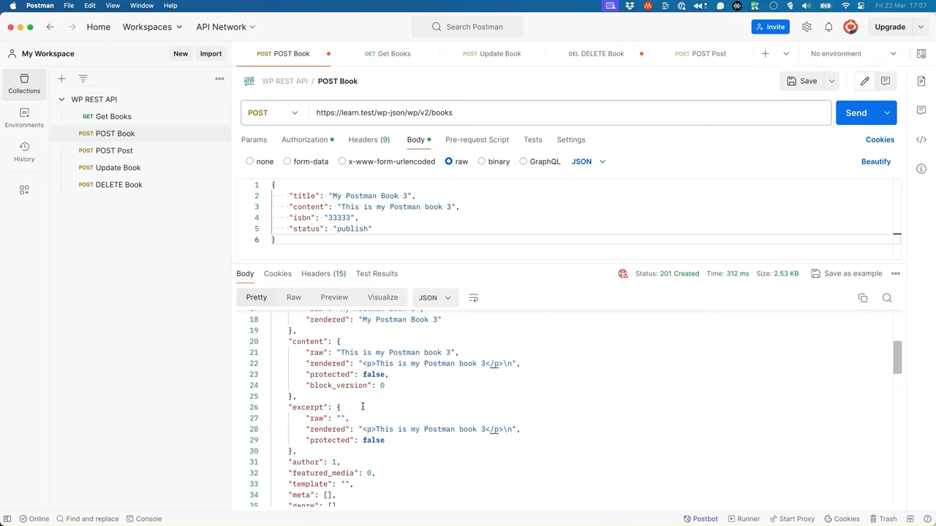
scroll(down, 3)
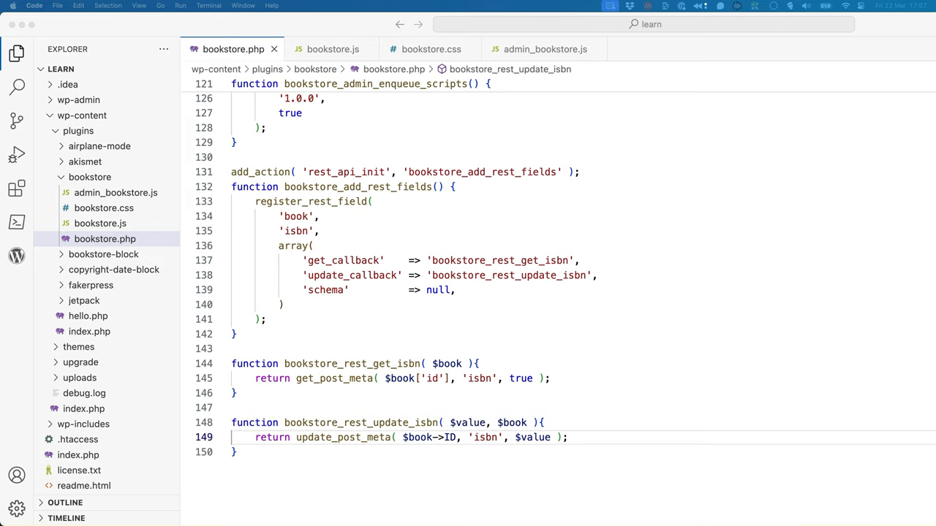
mouse_move(679, 356)
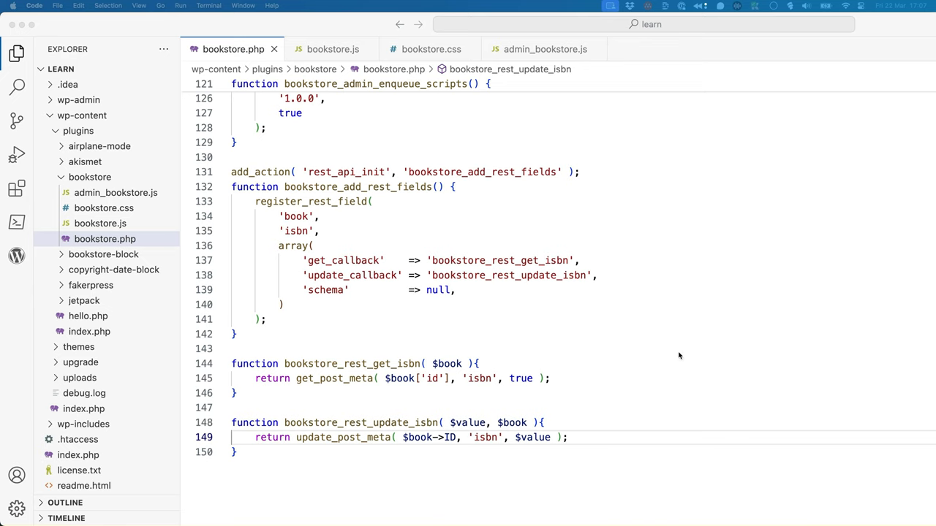
double_click(335, 289)
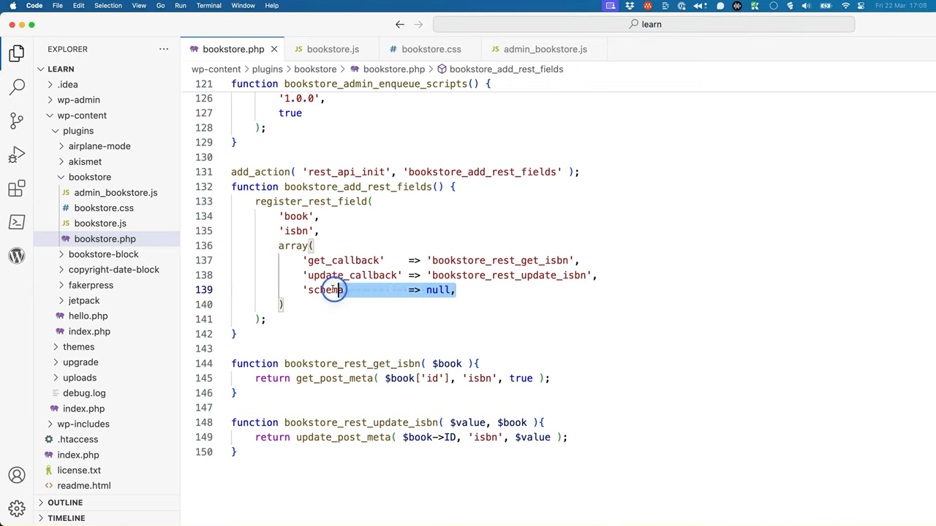